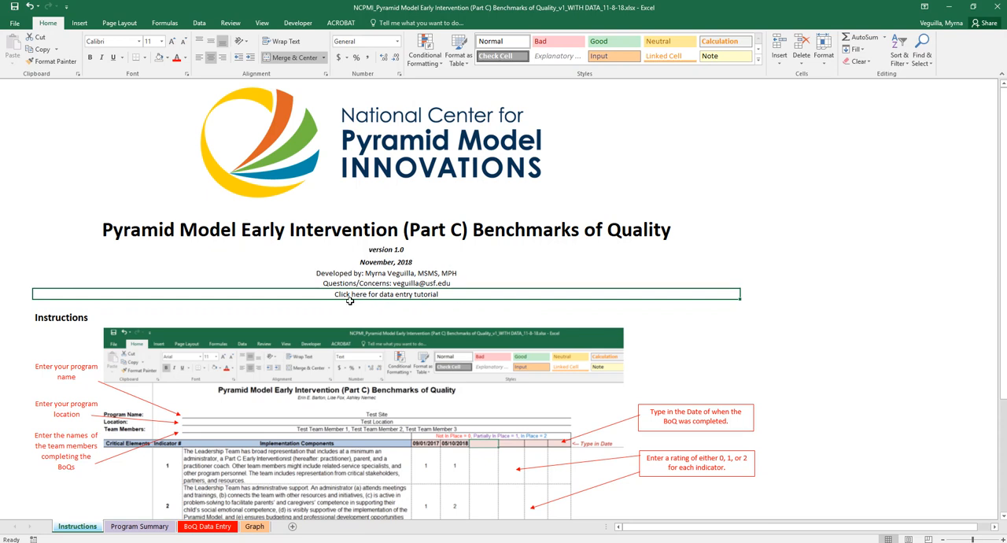
mouse_move(325, 281)
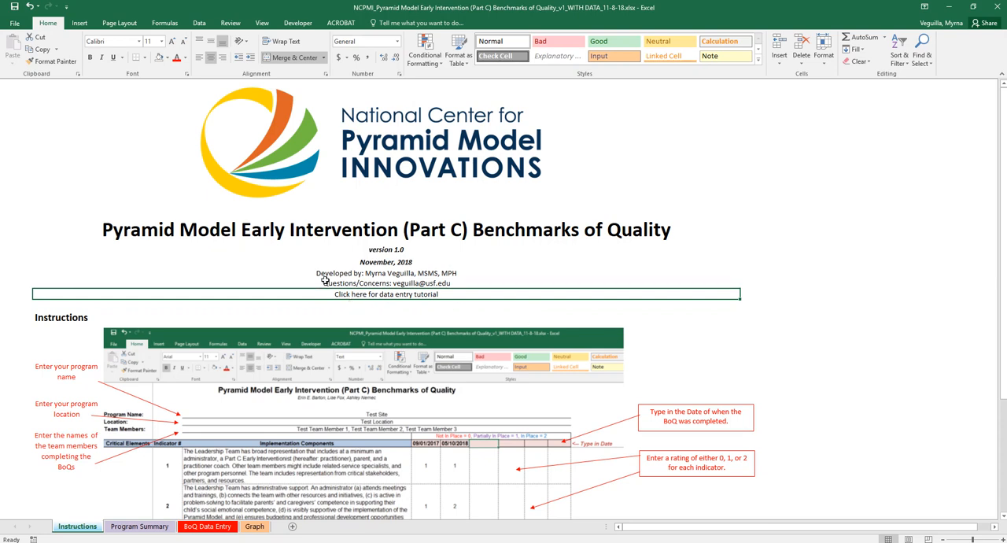
mouse_move(312, 270)
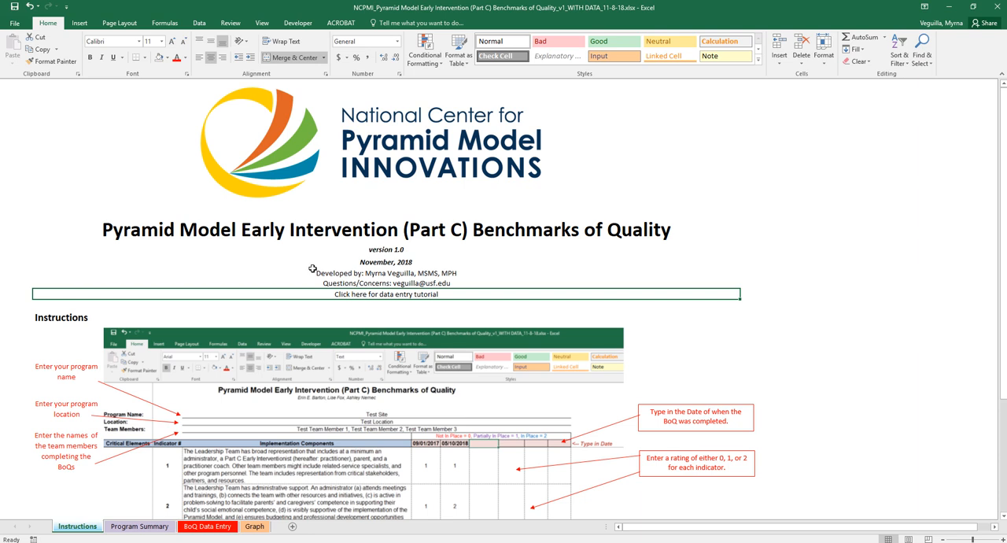
mouse_move(234, 388)
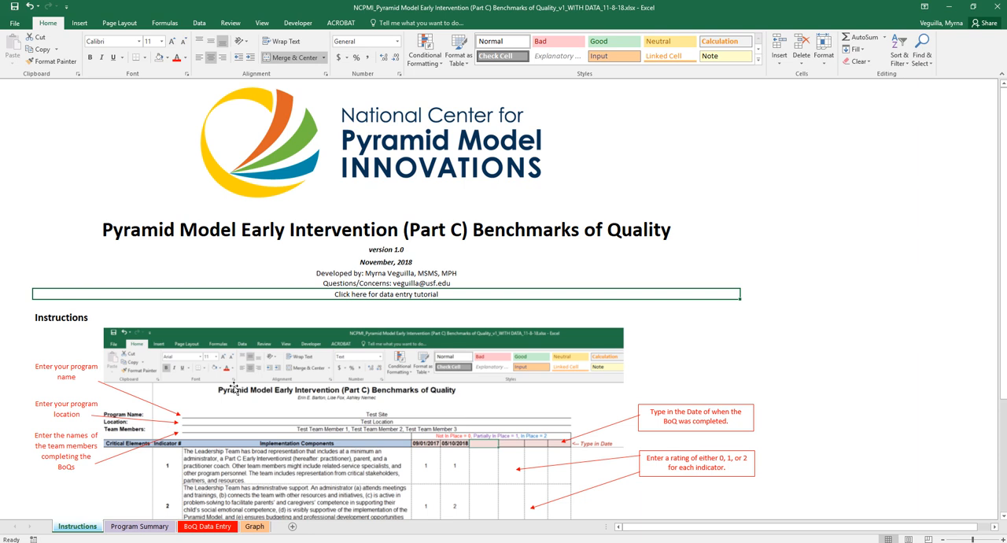
mouse_move(104, 520)
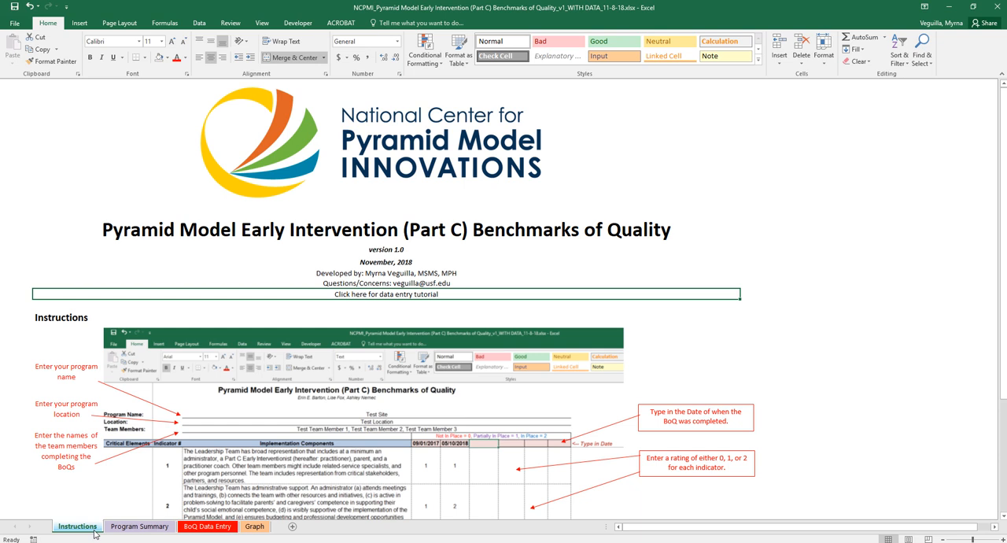
mouse_move(358, 211)
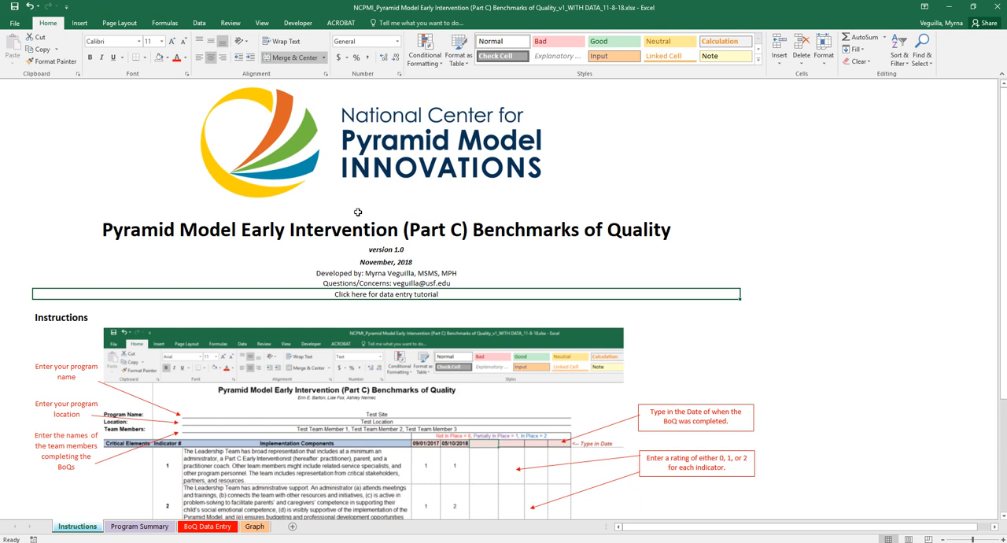
mouse_move(426, 281)
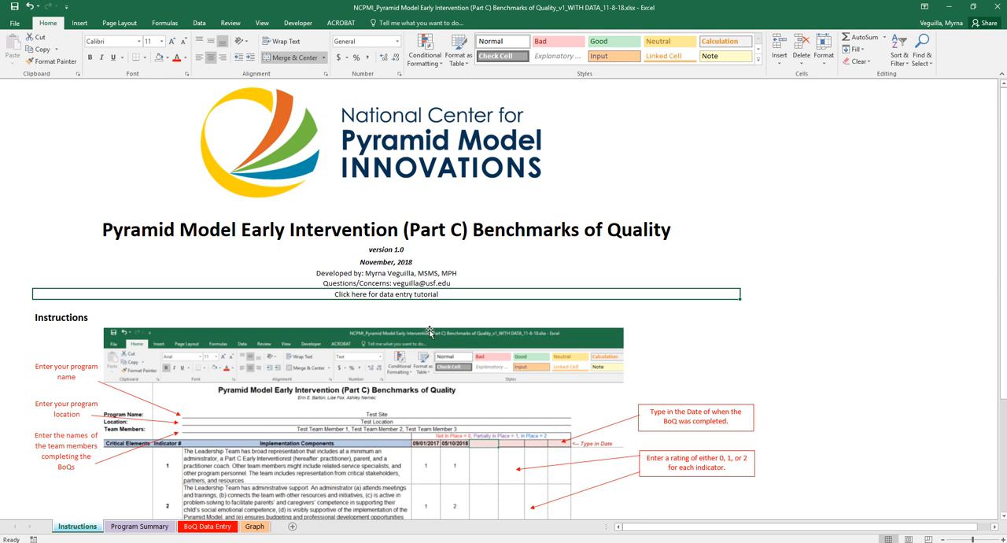
- Show the Program Summary sheet with its benchmarks chart and not-in-place counts
scroll(down, 3)
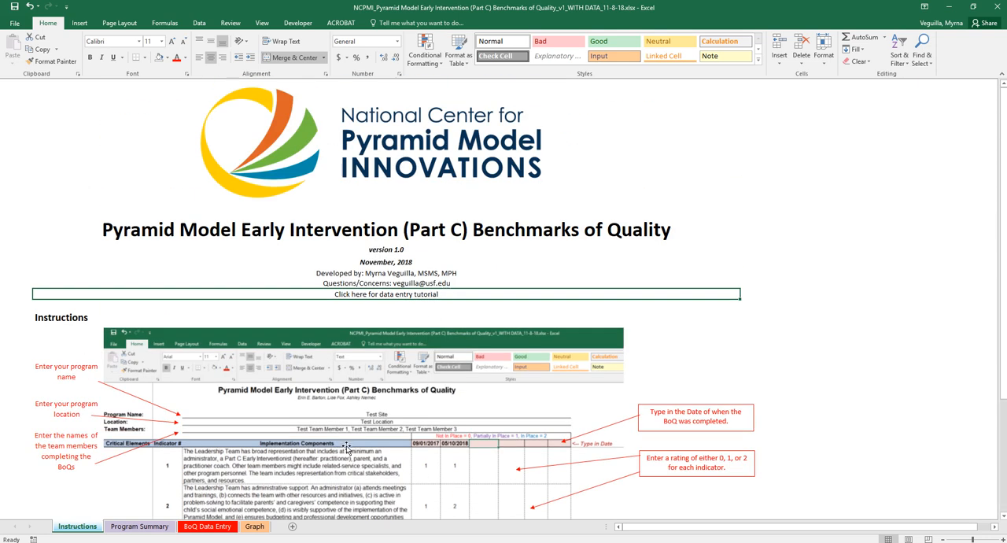
click(139, 526)
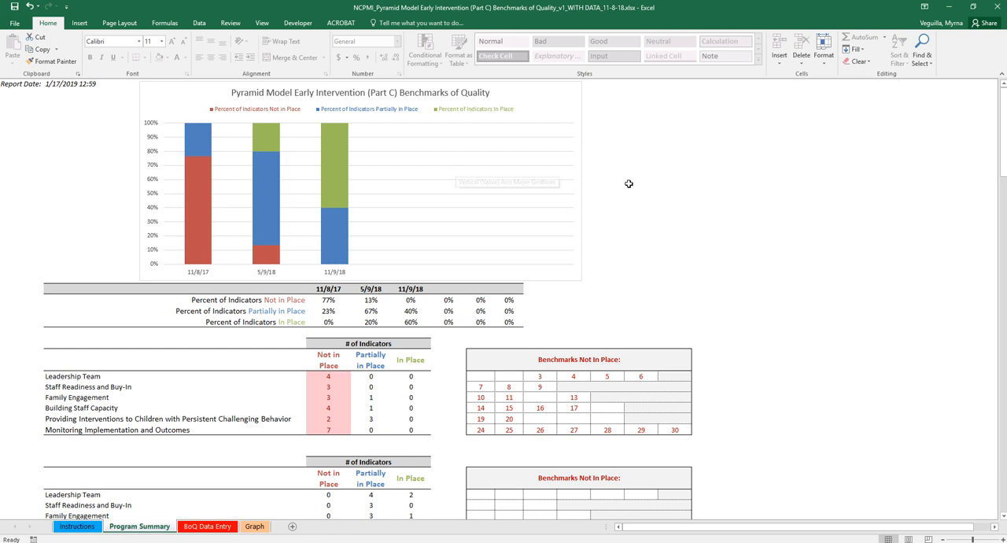
mouse_move(461, 240)
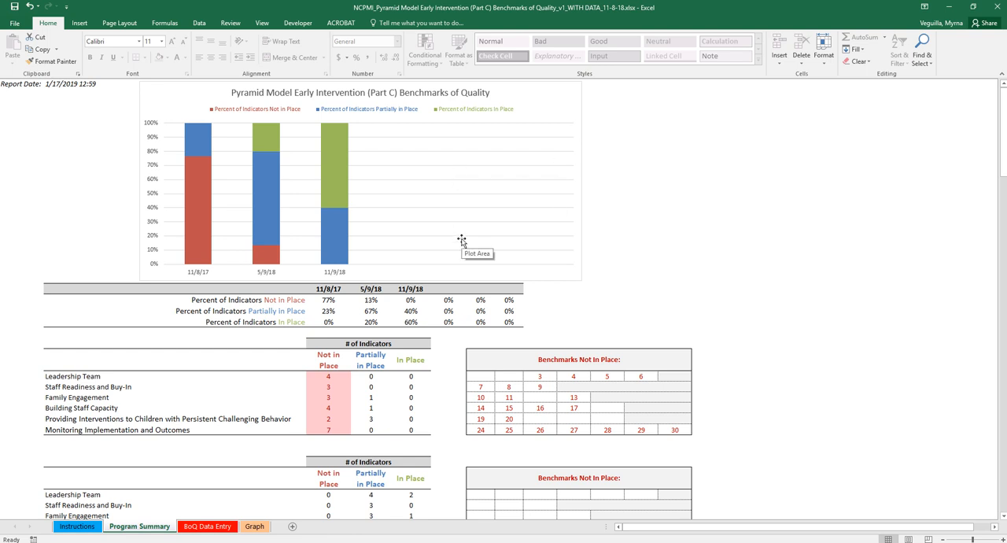
mouse_move(466, 248)
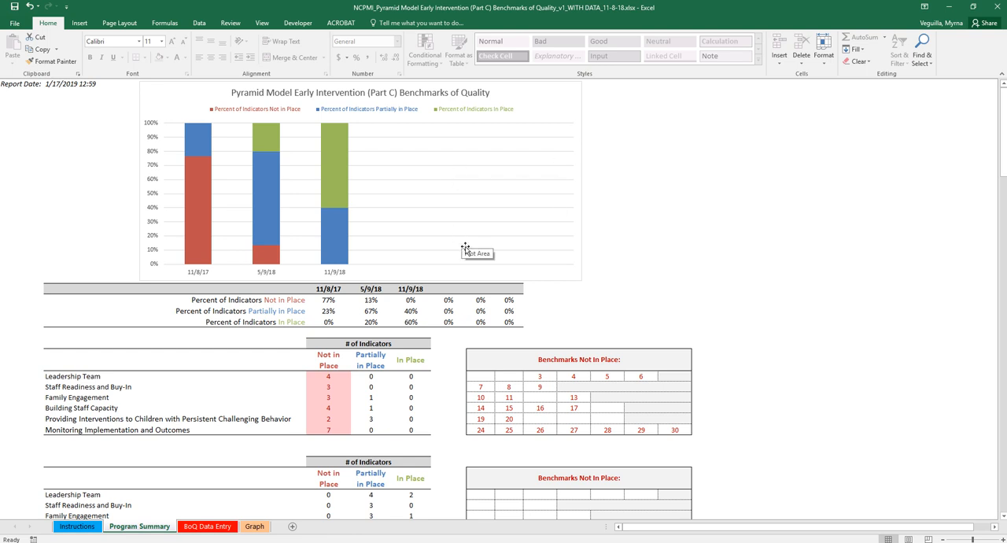
mouse_move(446, 188)
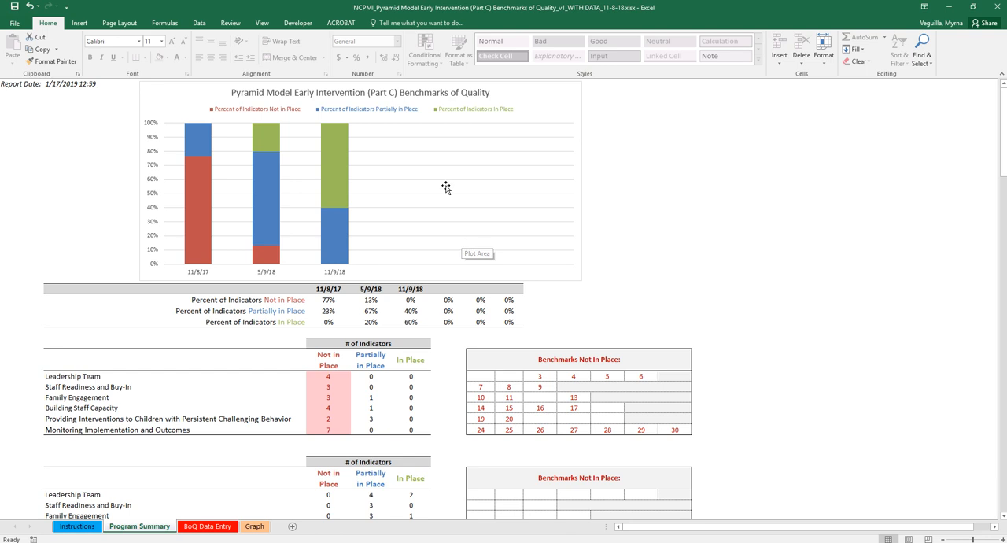
mouse_move(236, 142)
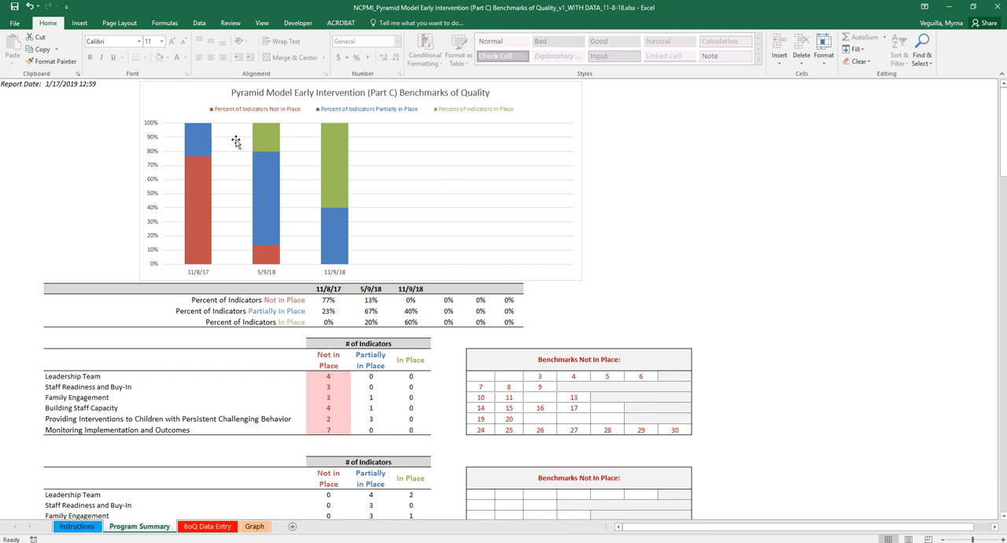
mouse_move(281, 141)
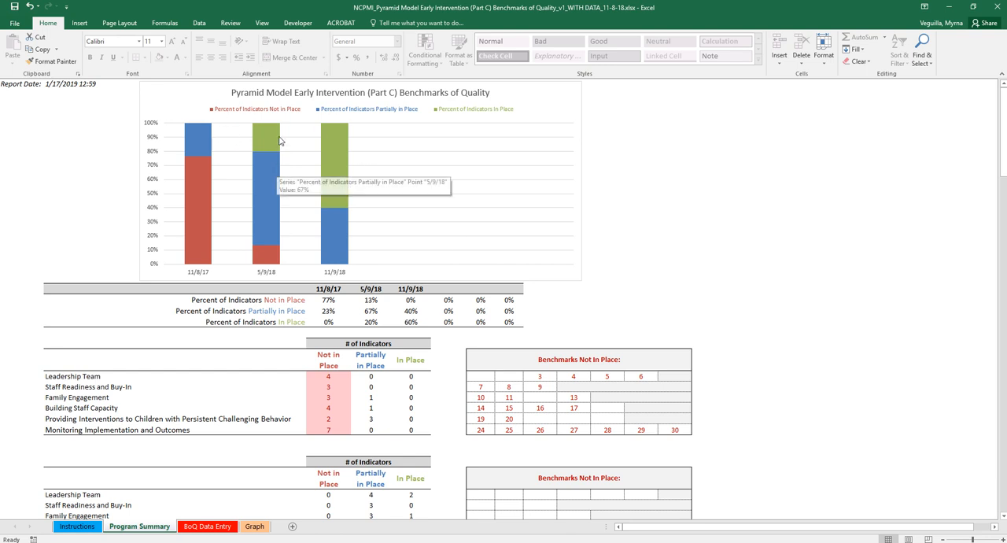
mouse_move(225, 280)
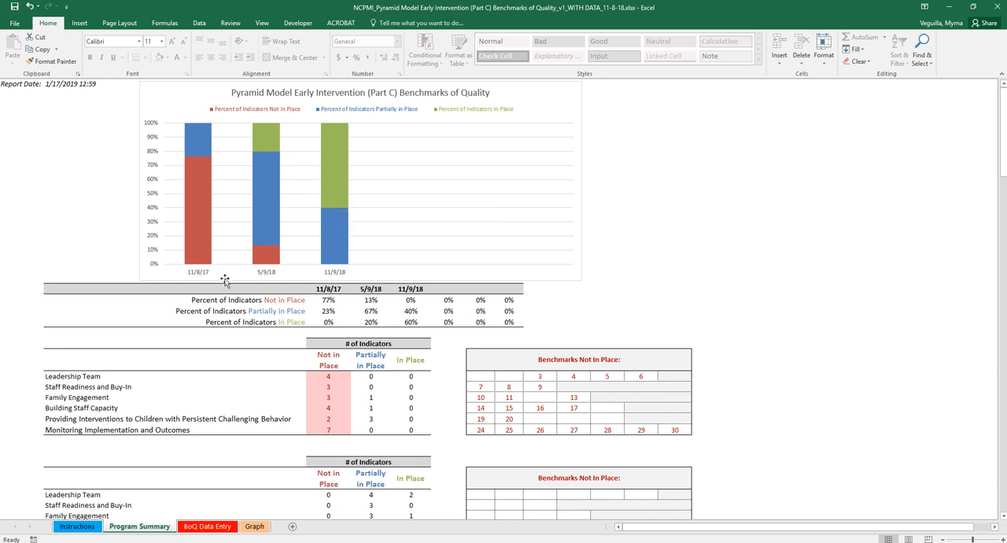
mouse_move(359, 273)
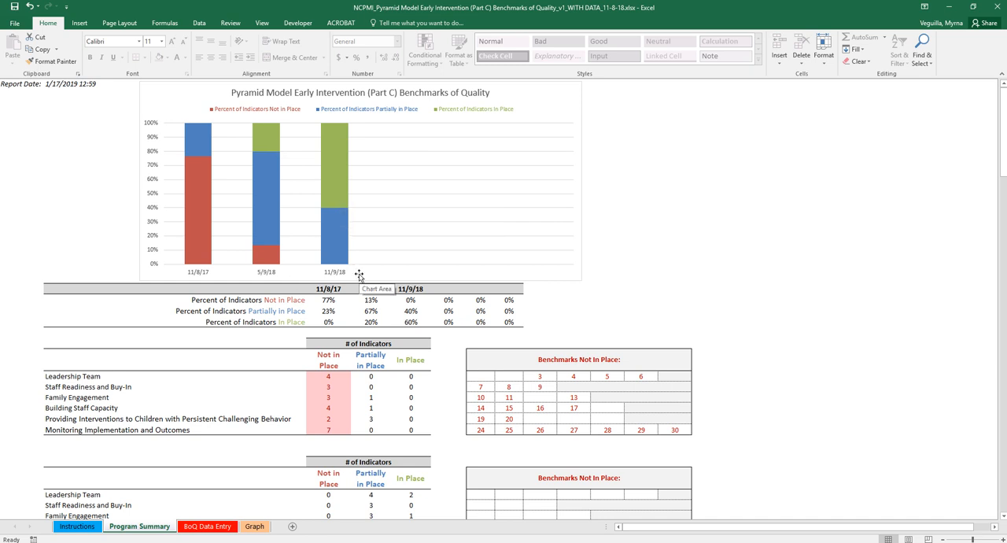
mouse_move(517, 188)
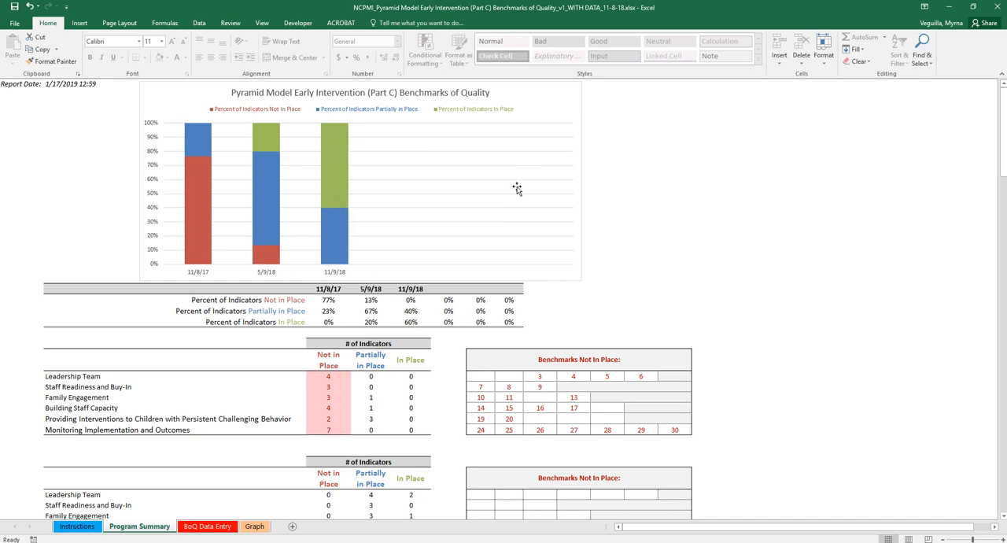
mouse_move(402, 322)
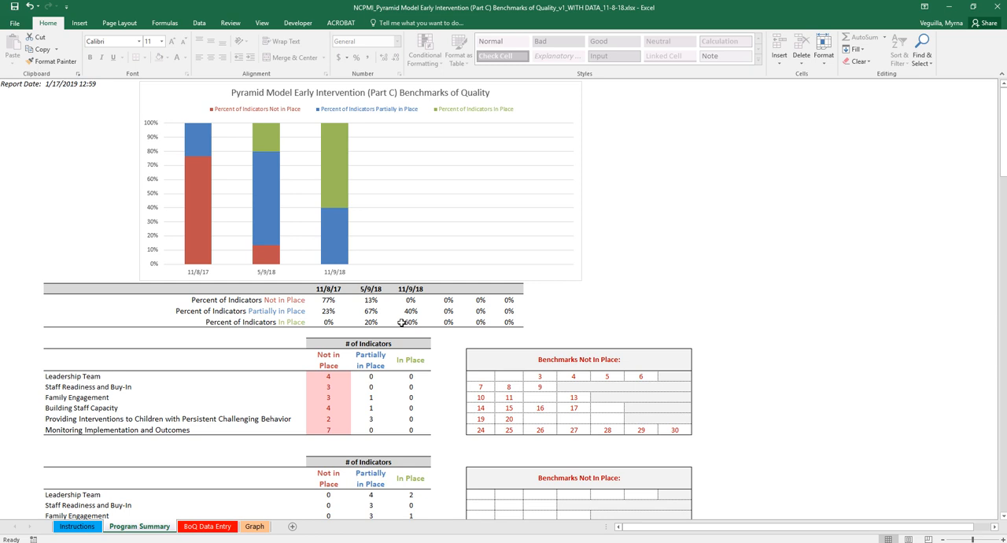
scroll(down, 3)
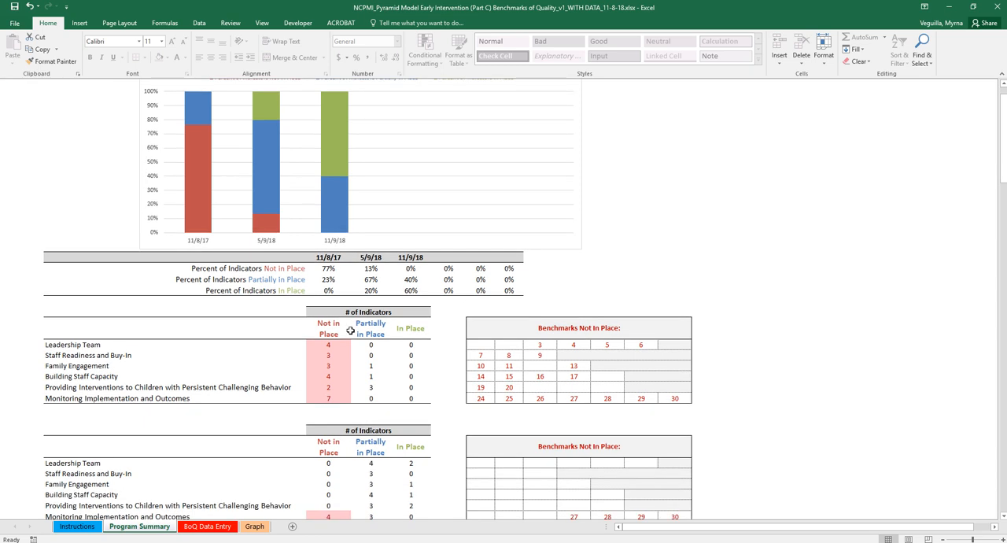
mouse_move(243, 333)
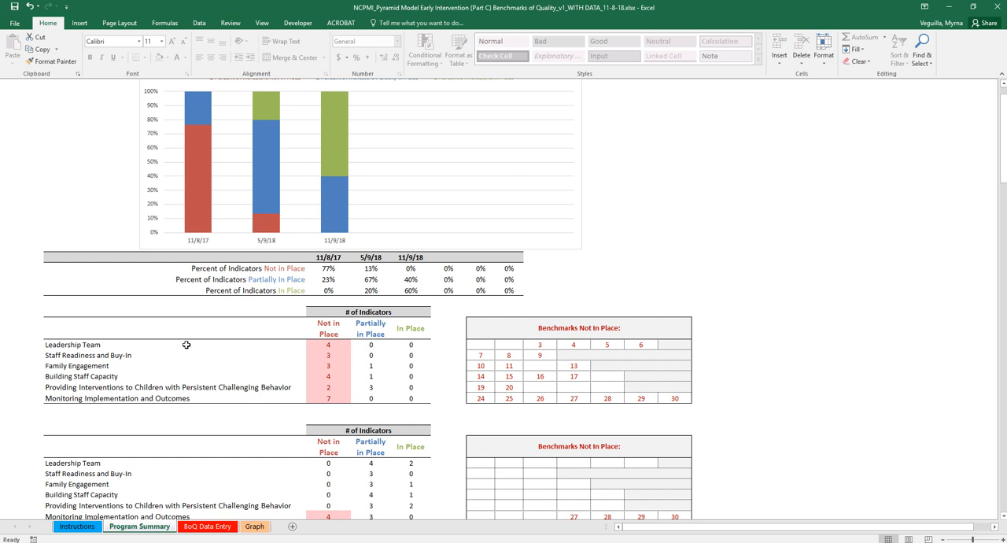
mouse_move(343, 341)
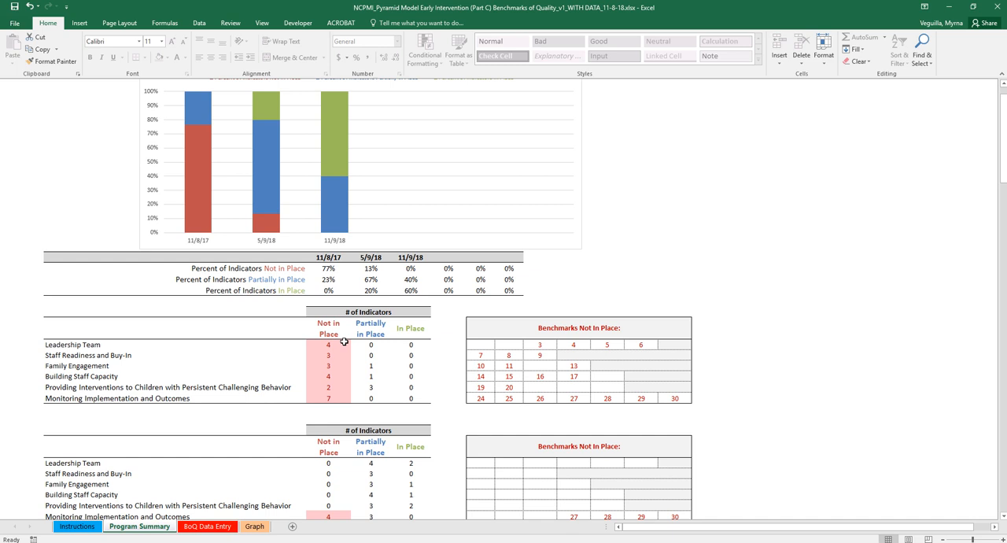
mouse_move(416, 337)
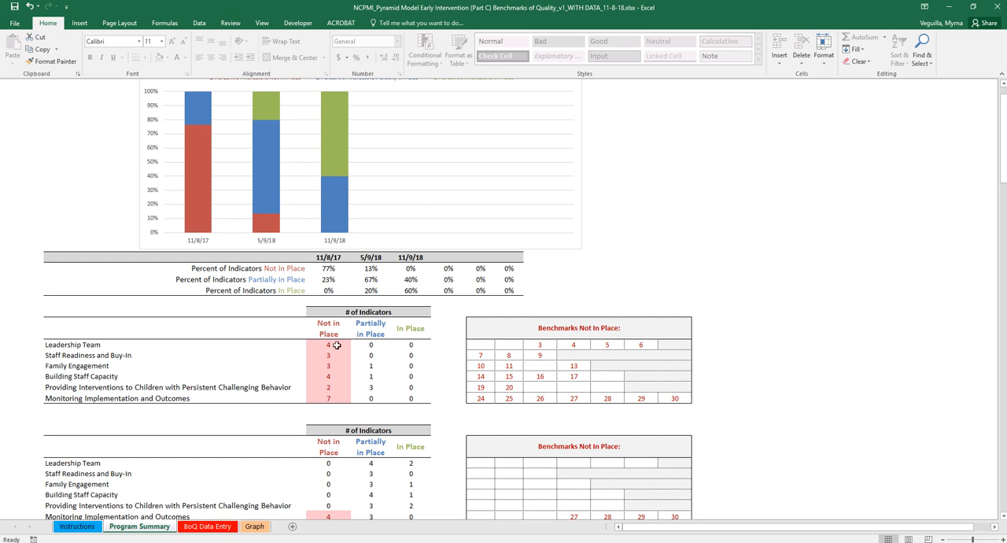
mouse_move(310, 340)
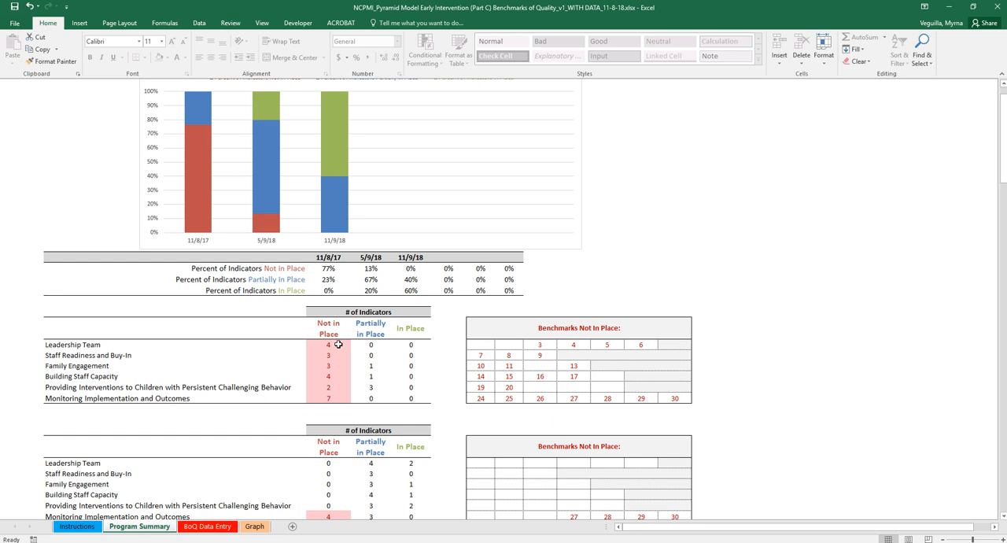
mouse_move(534, 340)
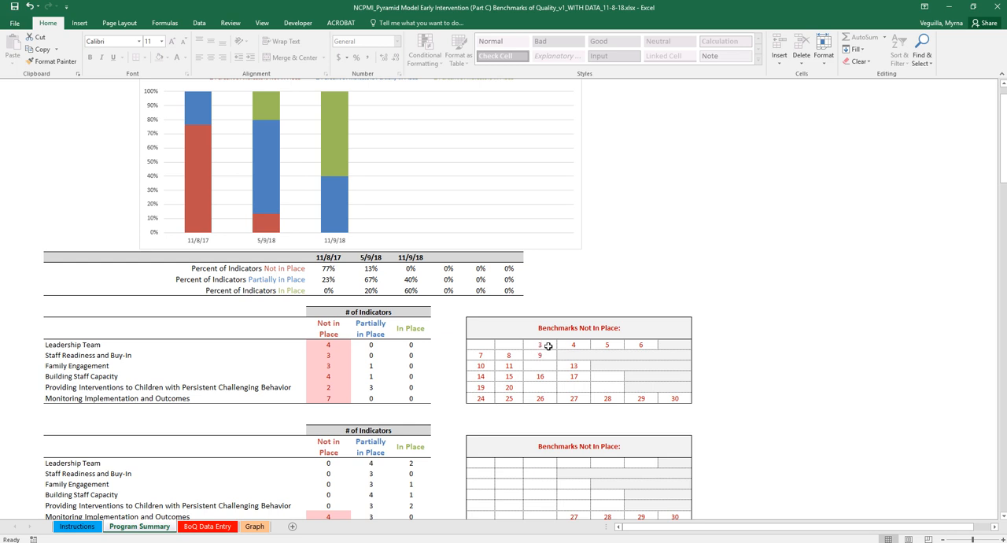
mouse_move(592, 331)
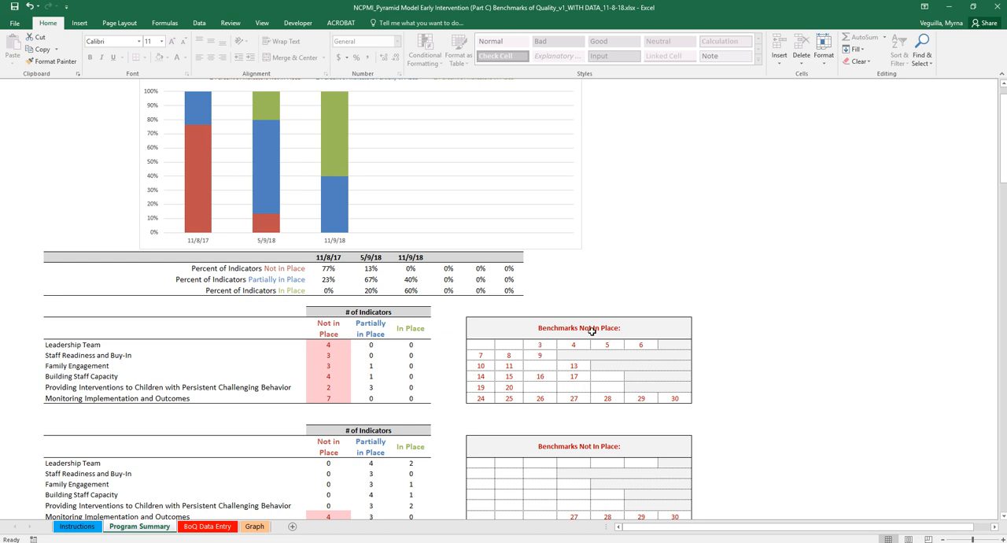
mouse_move(632, 340)
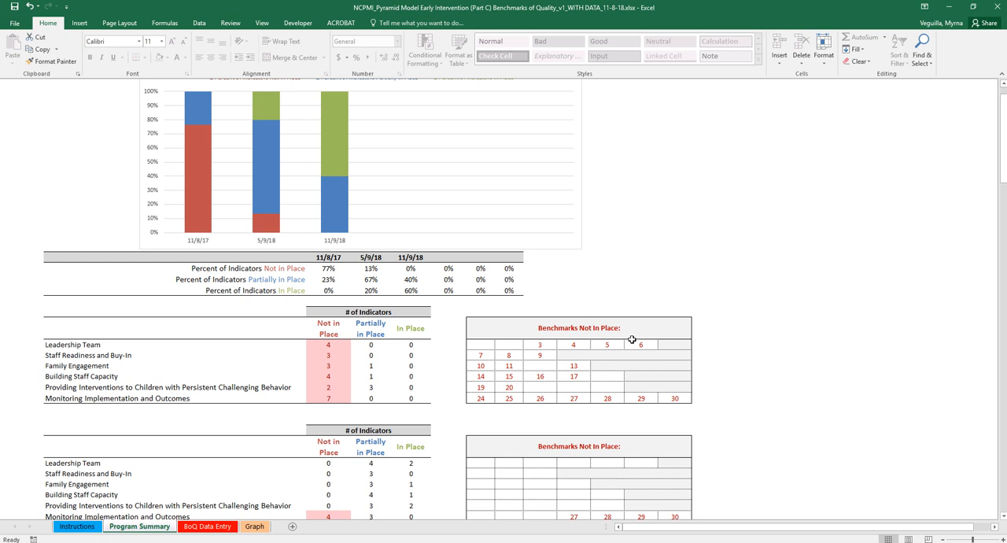
mouse_move(335, 376)
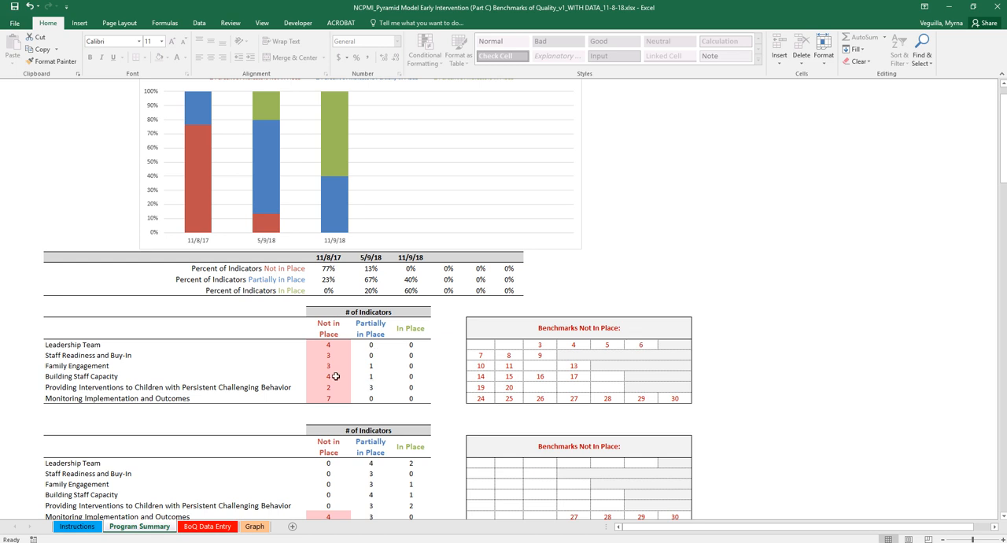
mouse_move(338, 394)
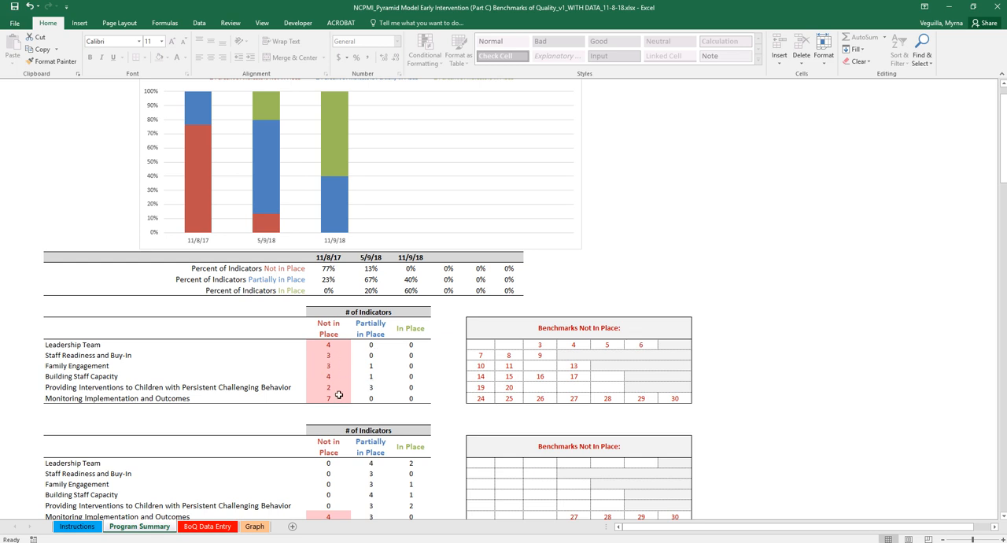
mouse_move(195, 394)
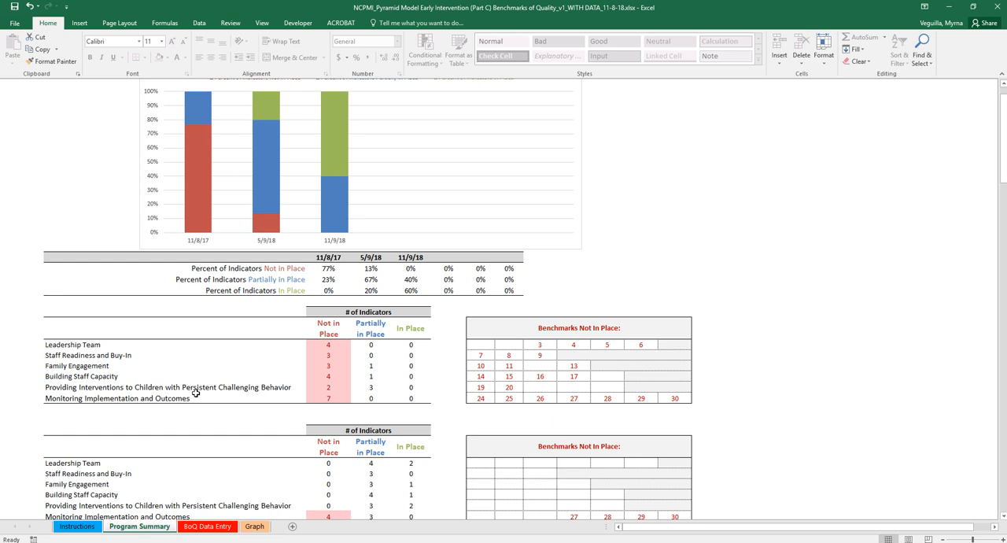
mouse_move(221, 396)
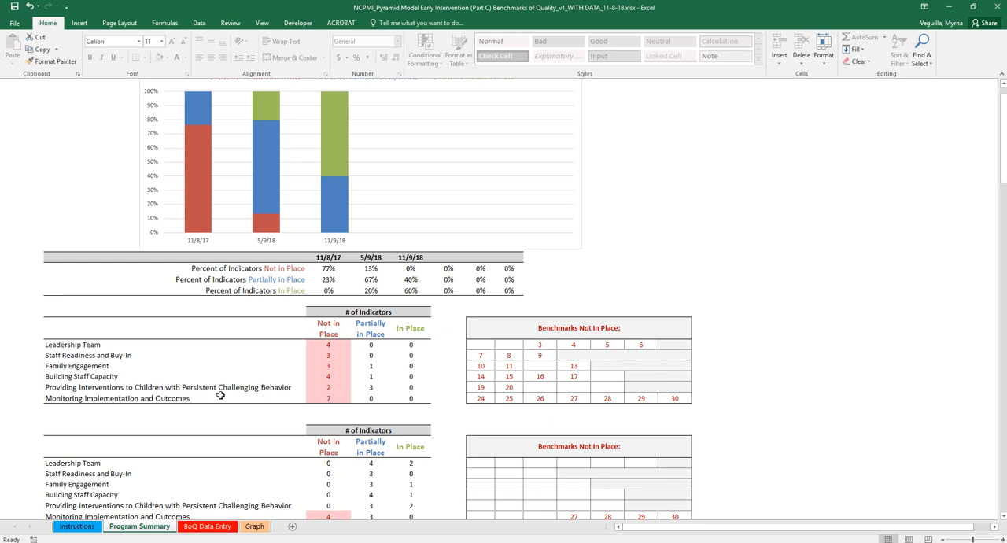
mouse_move(338, 389)
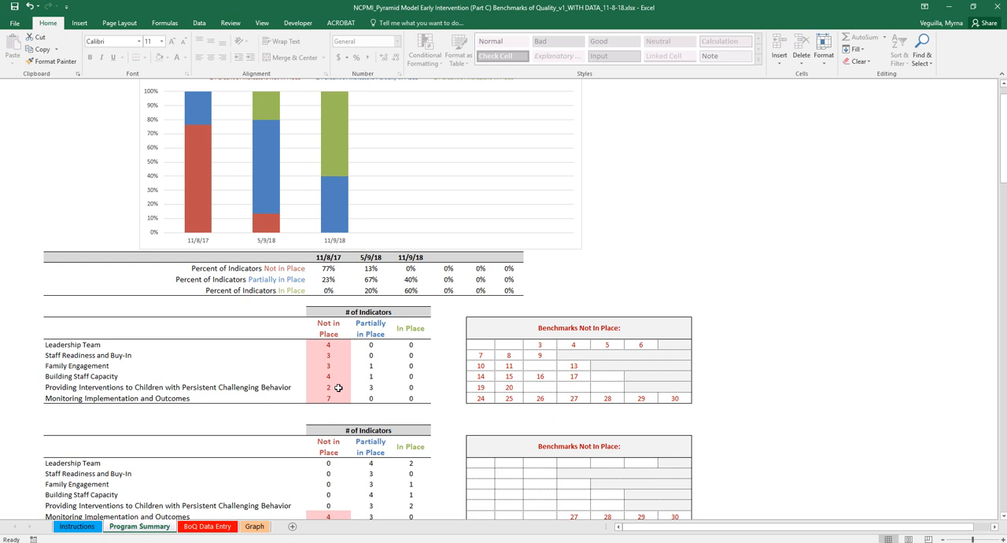
mouse_move(383, 387)
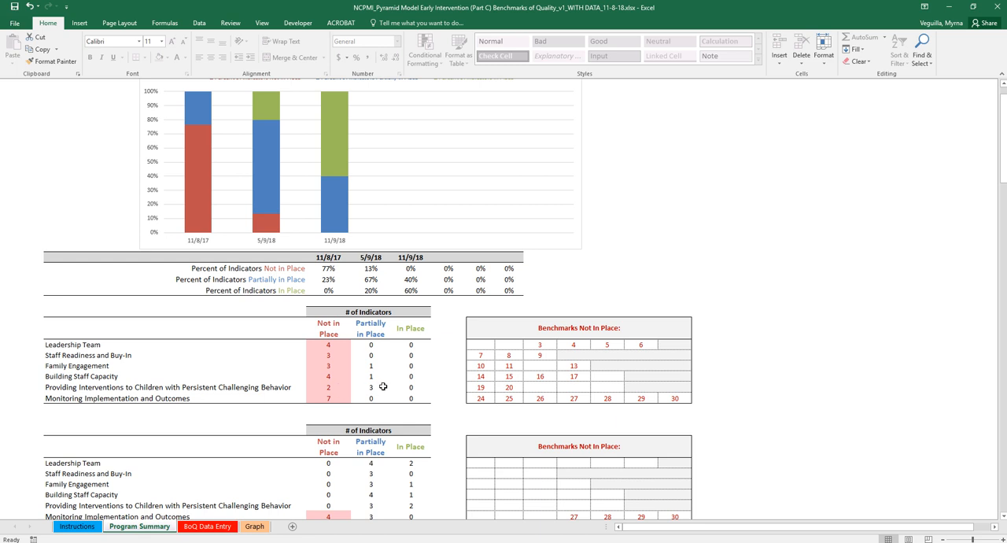
mouse_move(472, 391)
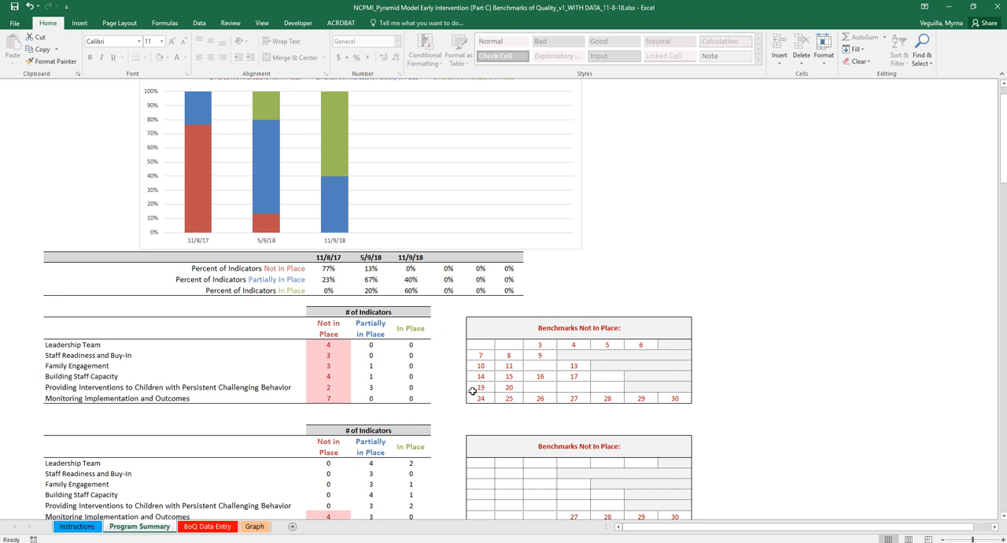
mouse_move(507, 388)
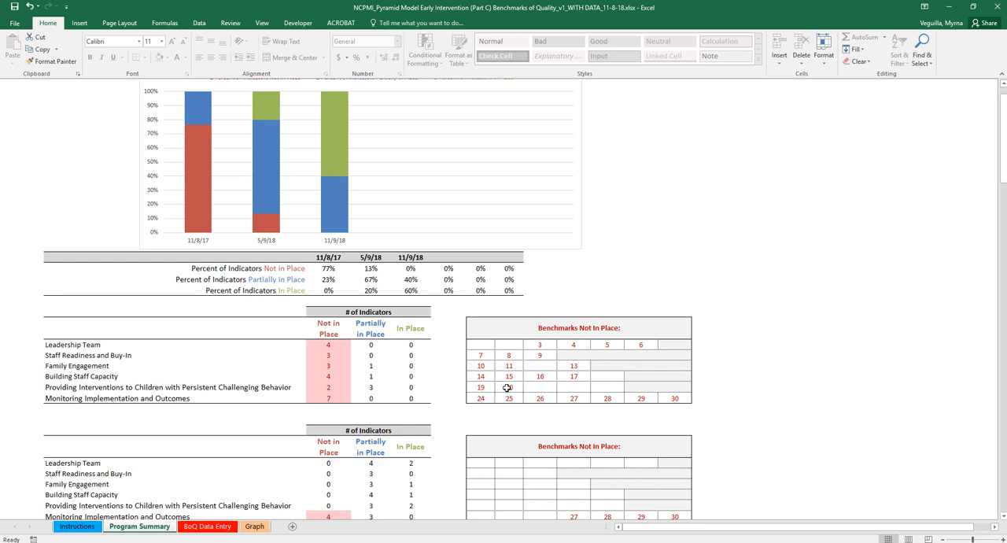
scroll(down, 3)
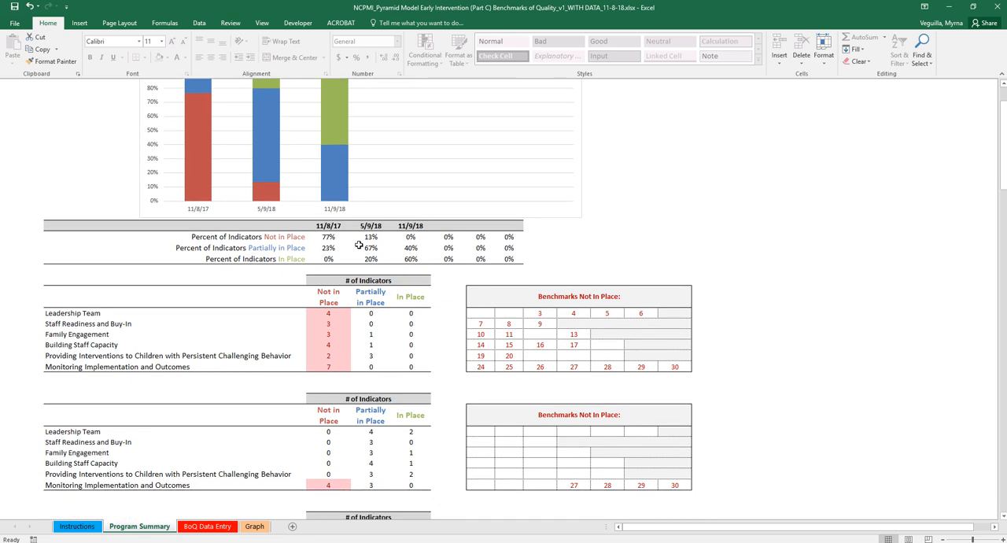
mouse_move(295, 313)
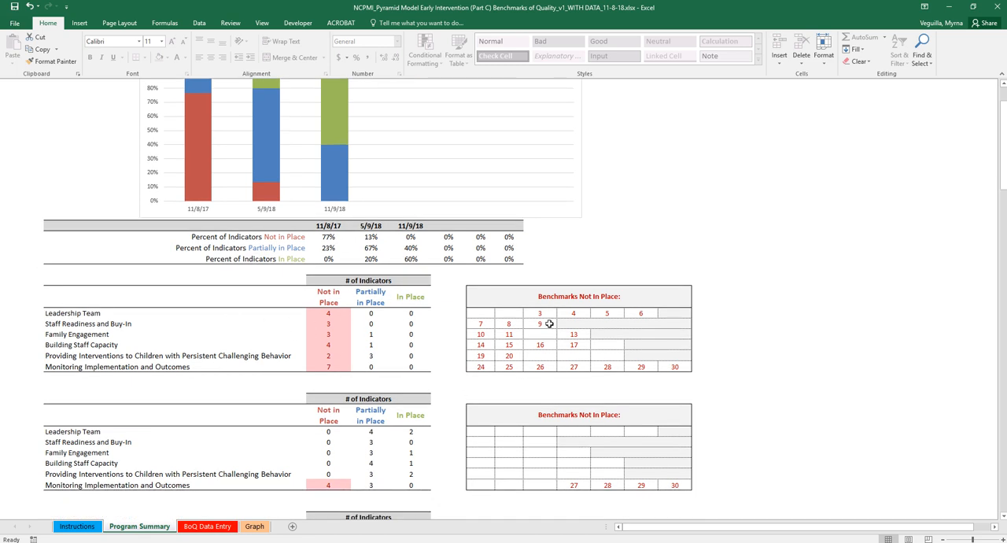
scroll(down, 3)
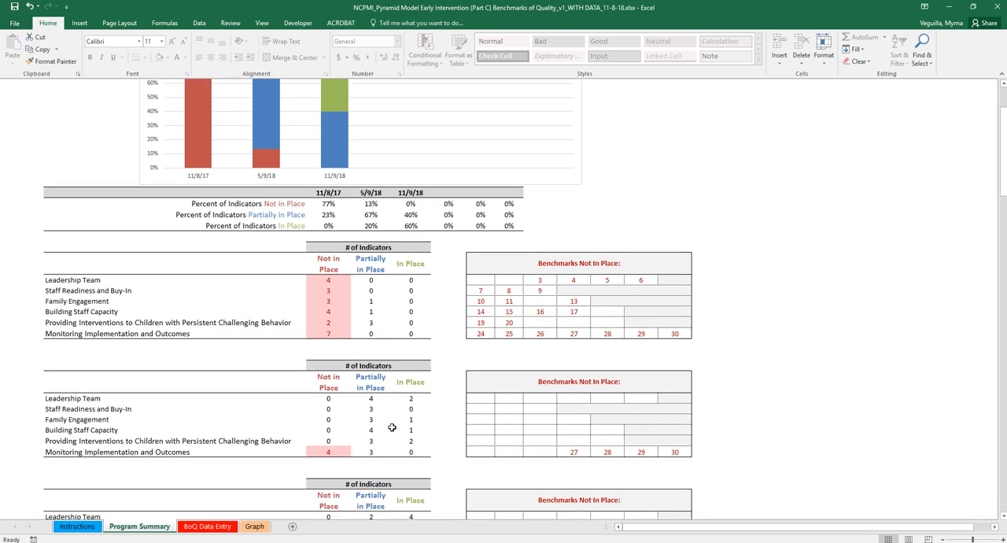
scroll(down, 3)
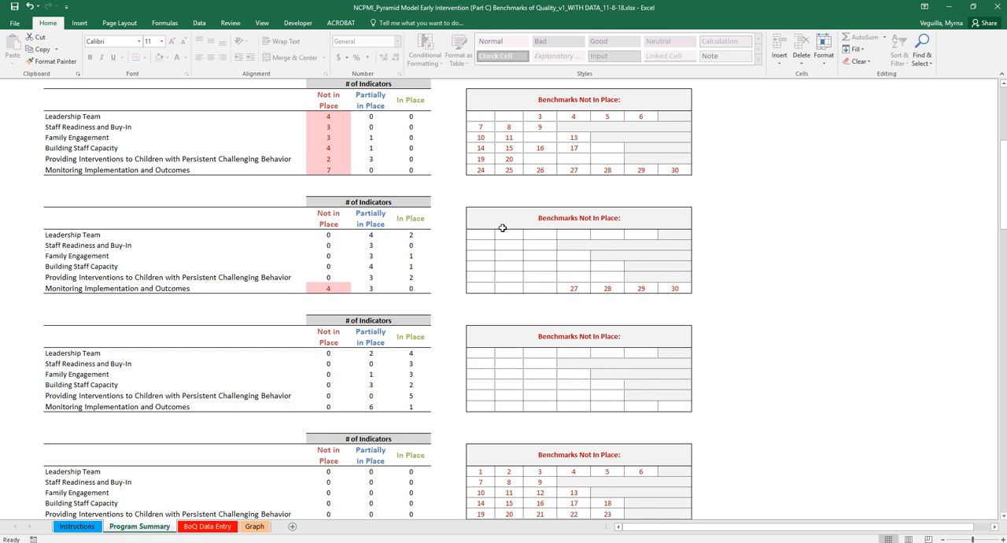
scroll(up, 3)
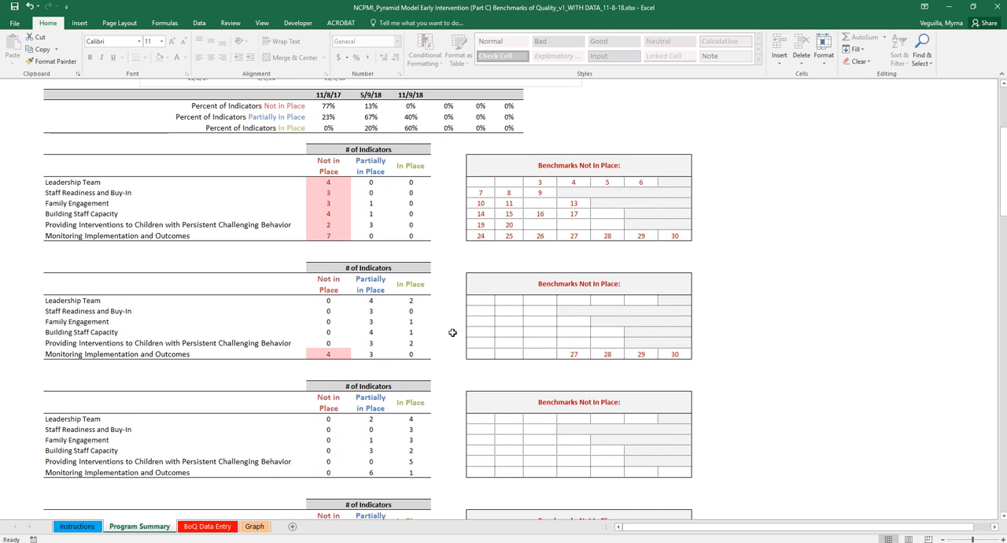
mouse_move(504, 436)
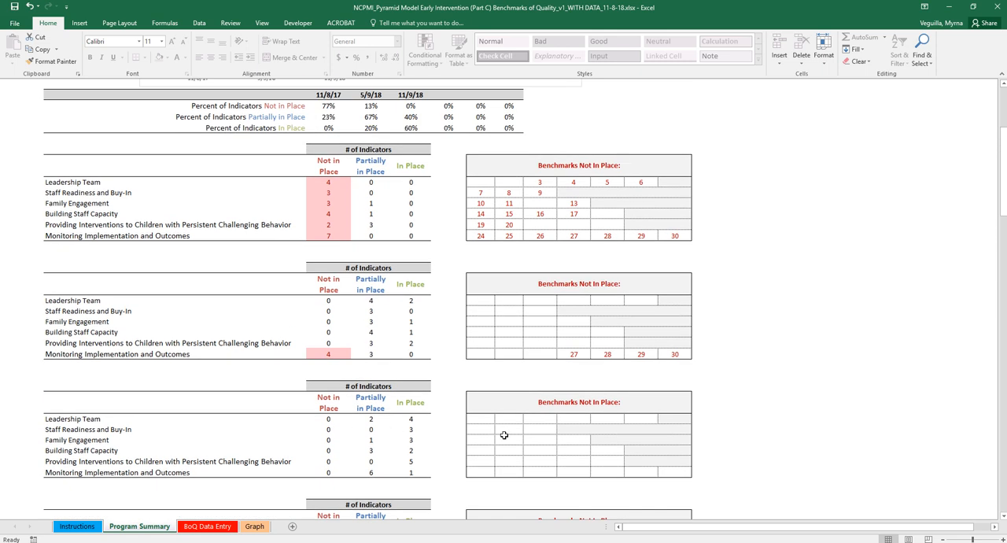
mouse_move(330, 157)
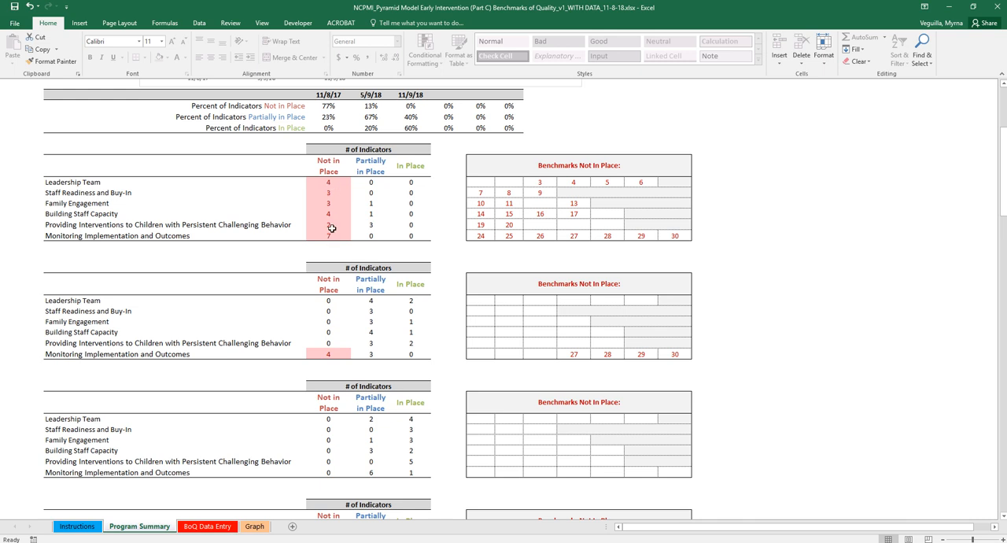
mouse_move(374, 345)
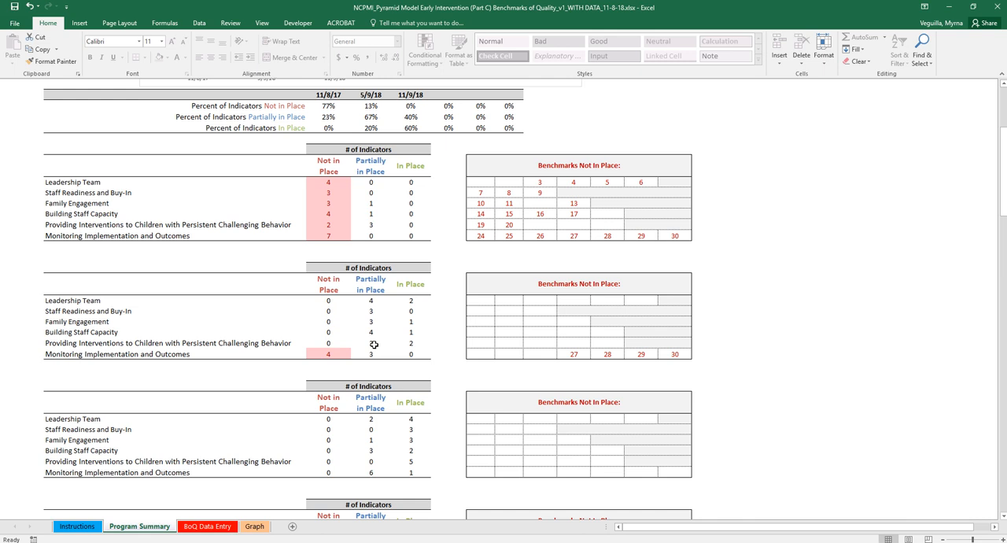
mouse_move(395, 312)
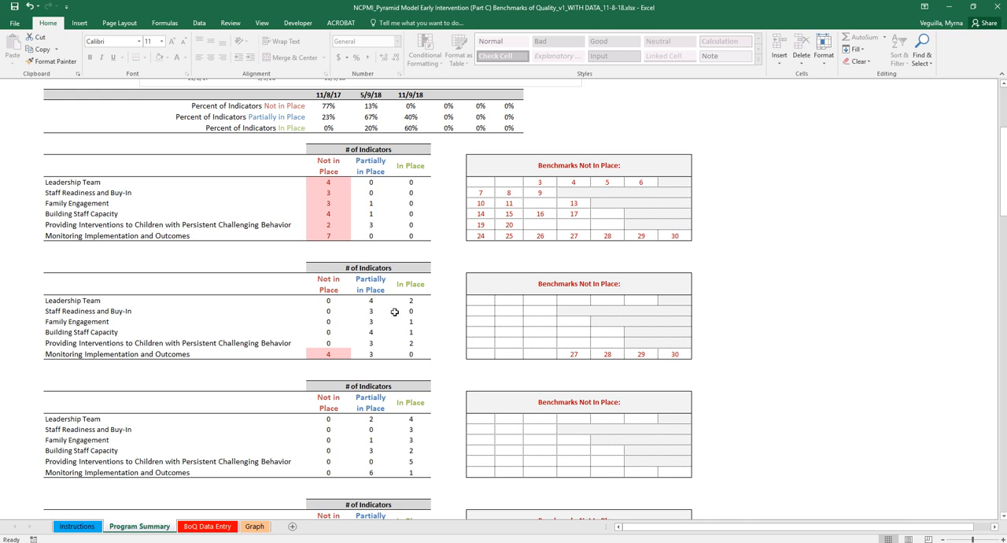
mouse_move(376, 412)
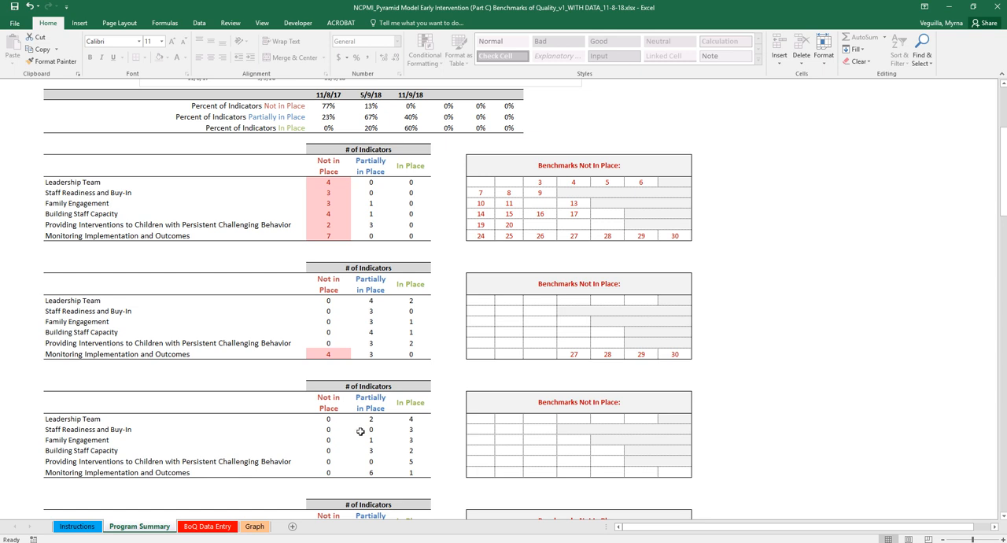
mouse_move(332, 455)
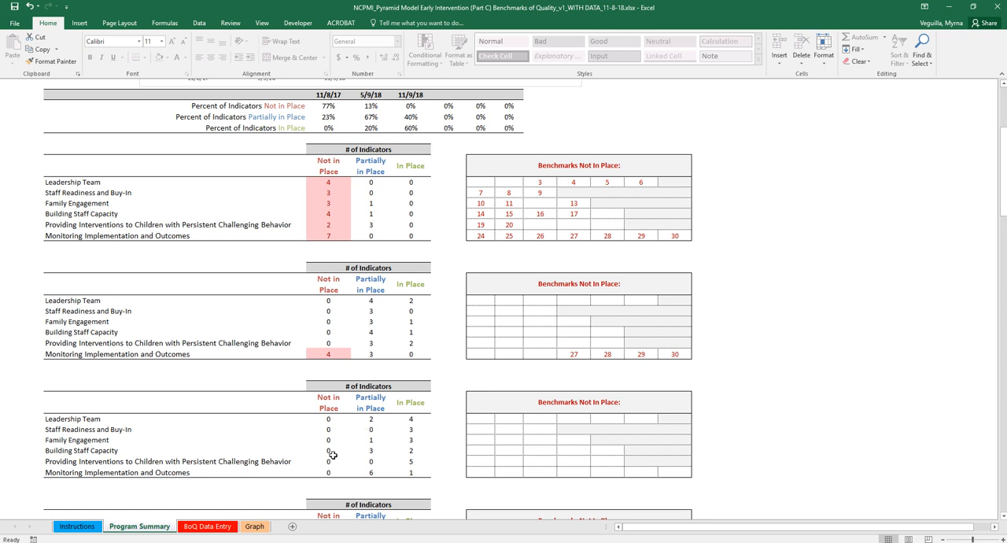
mouse_move(338, 413)
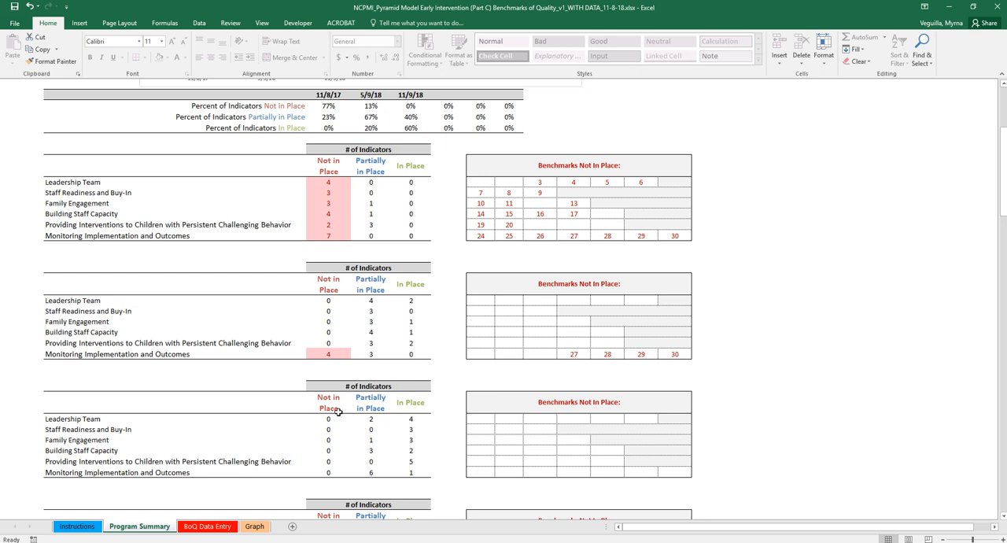
mouse_move(678, 446)
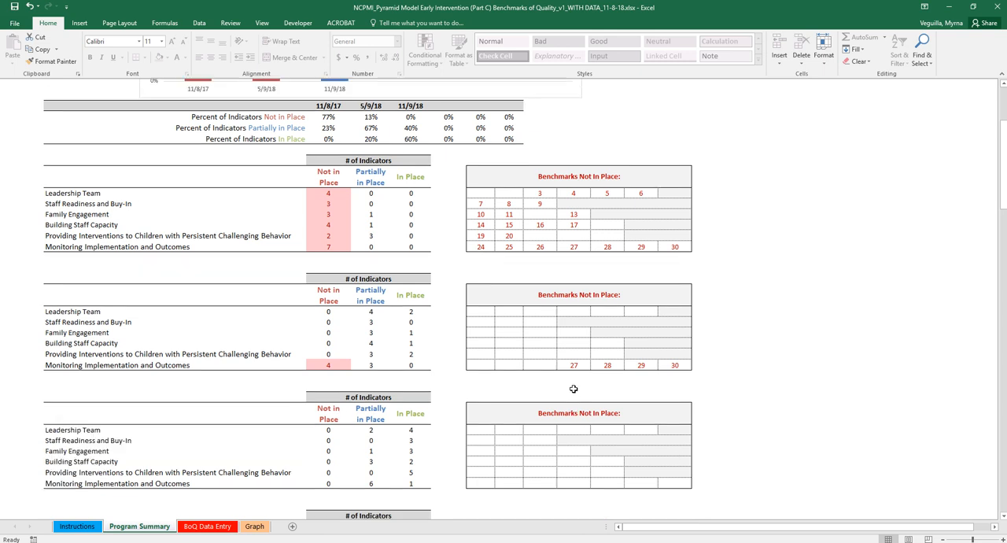
scroll(up, 3)
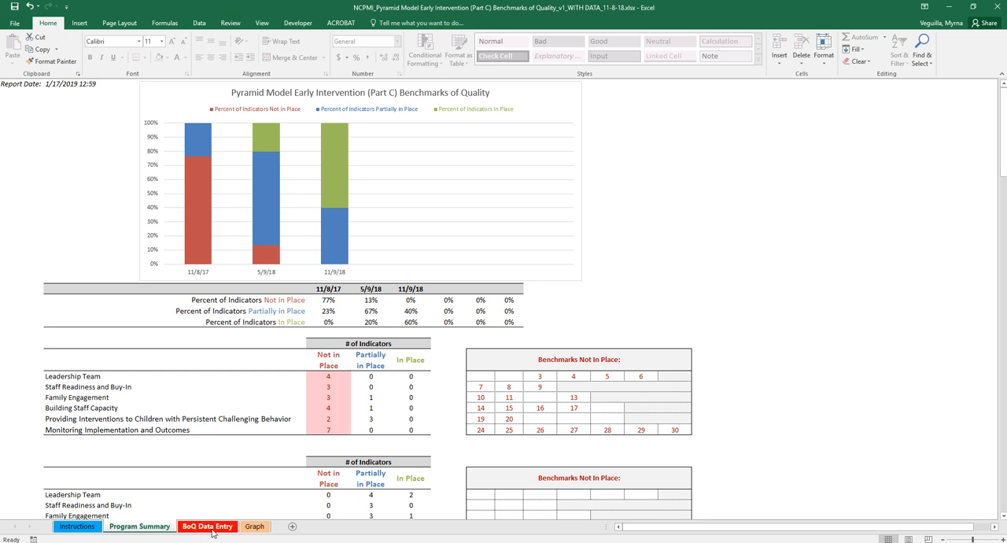
- View the BoQ Data Entry ratings for 11/8/17, 5/9/18 and 11/9/18 across indicators, editing nothing
click(207, 526)
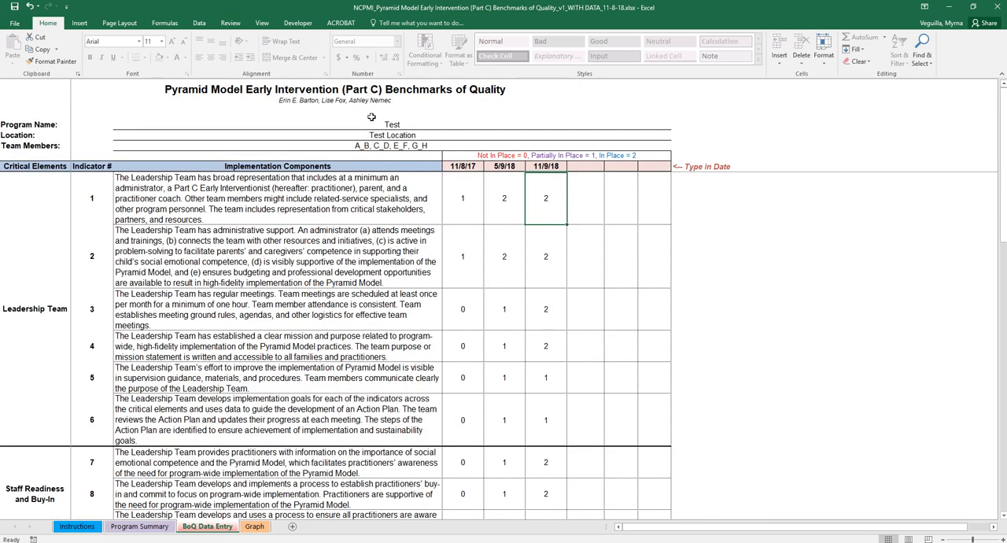
click(392, 124)
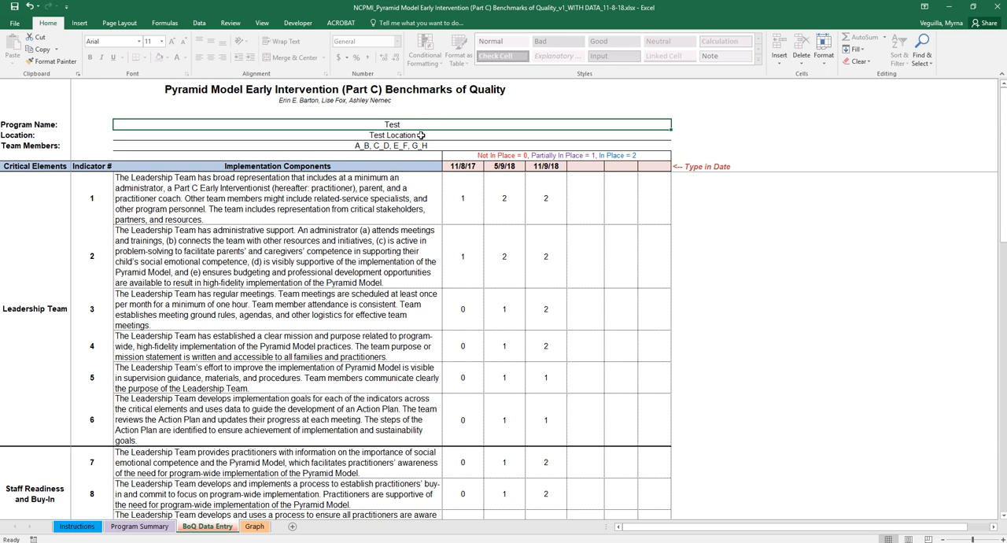
click(392, 145)
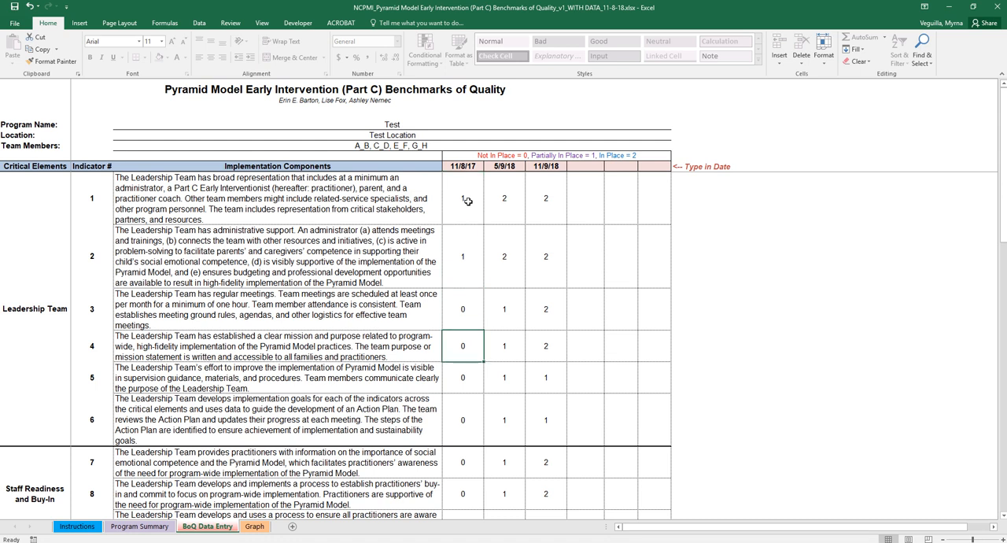
scroll(down, 3)
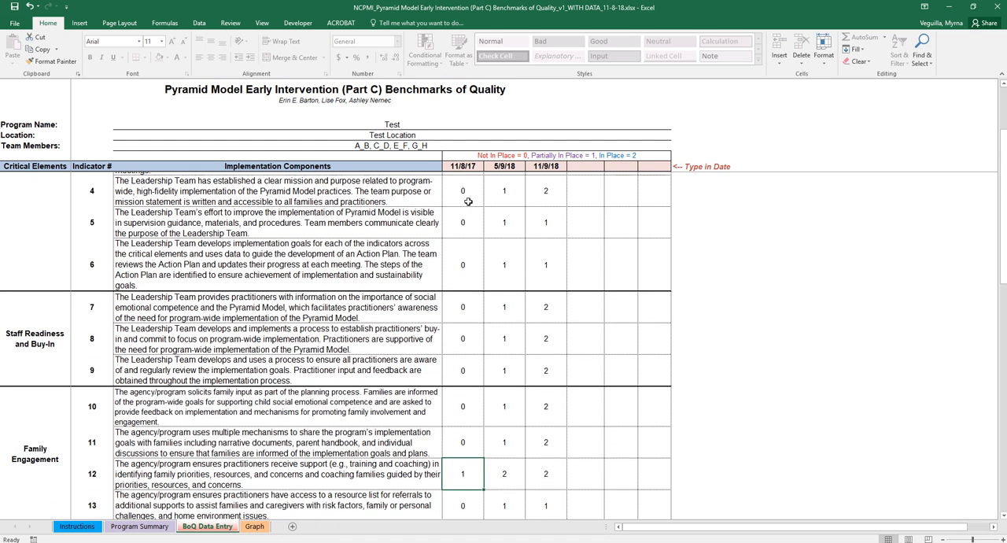
scroll(down, 3)
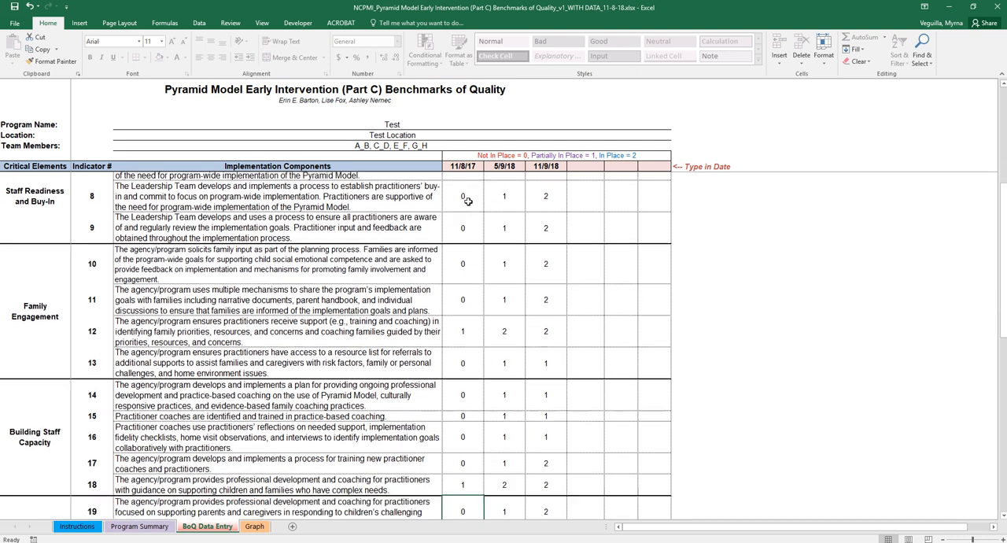
scroll(down, 3)
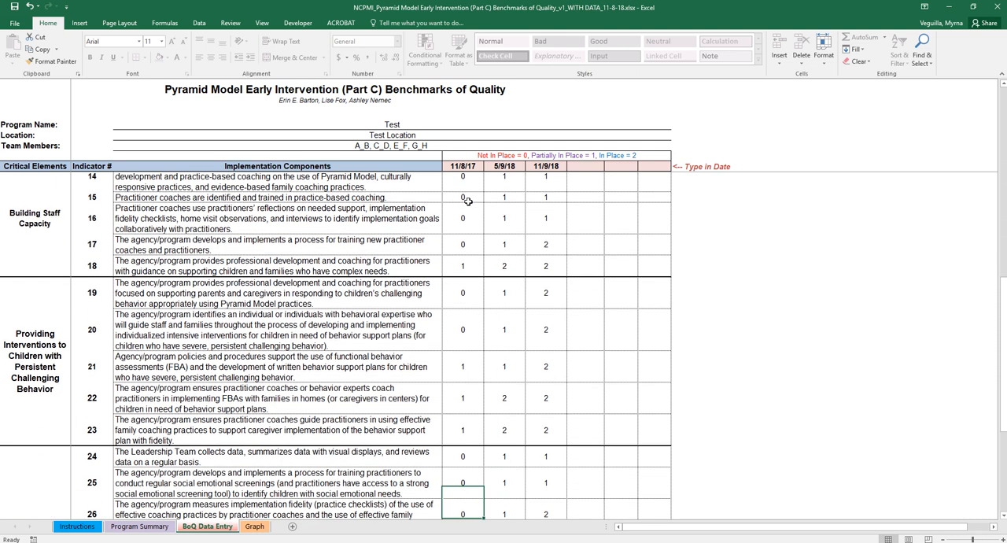
scroll(down, 3)
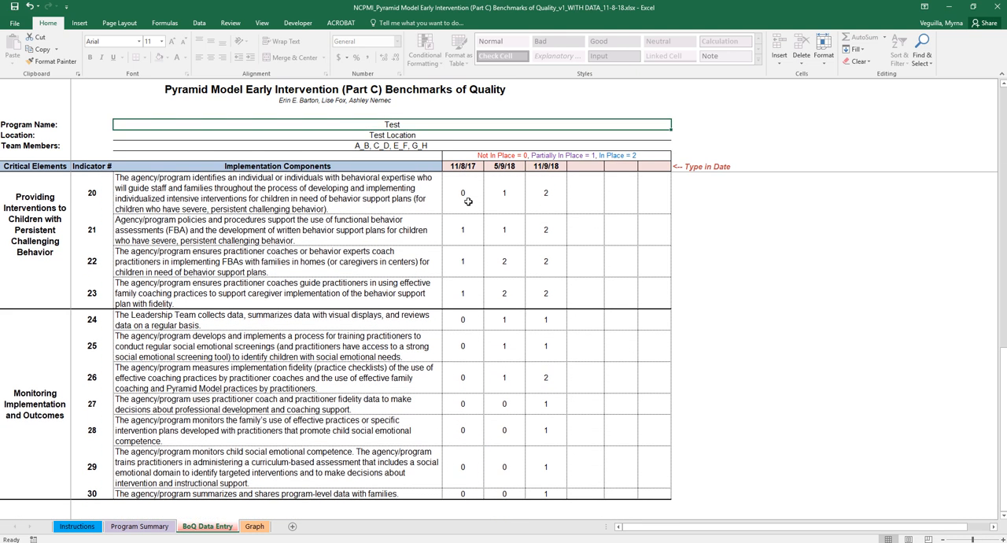
scroll(up, 3)
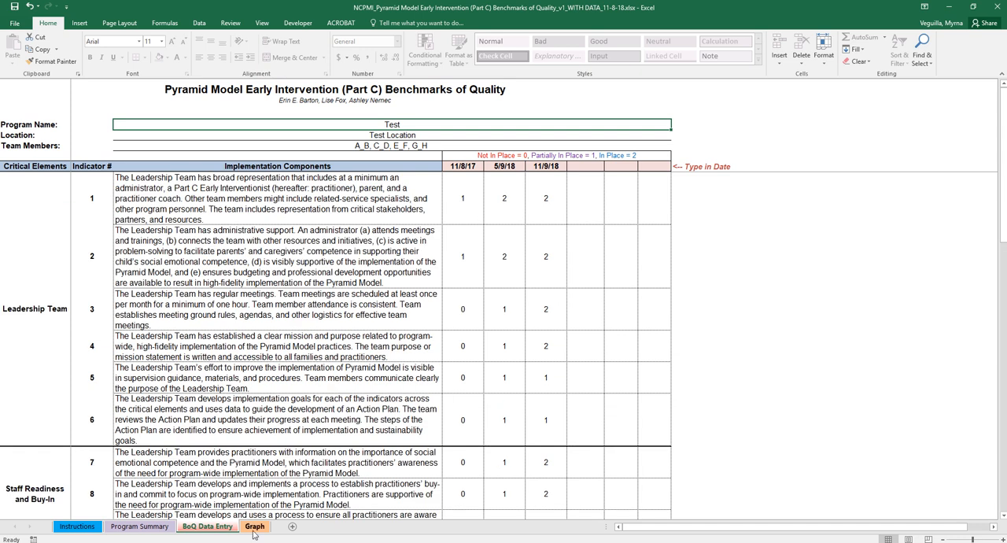
- Show the Graph sheet's benchmarks-by-date pivot chart and its refresh note
click(254, 525)
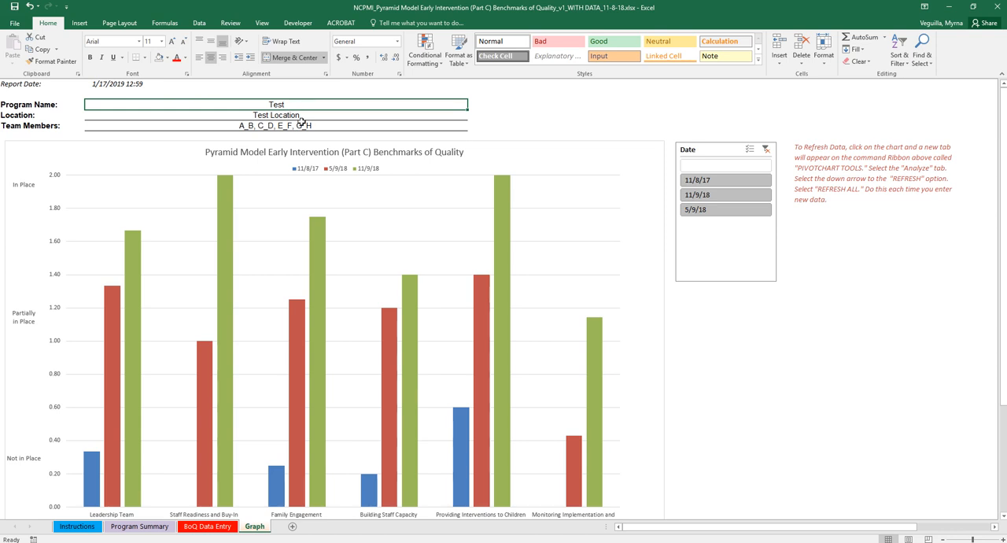
mouse_move(443, 204)
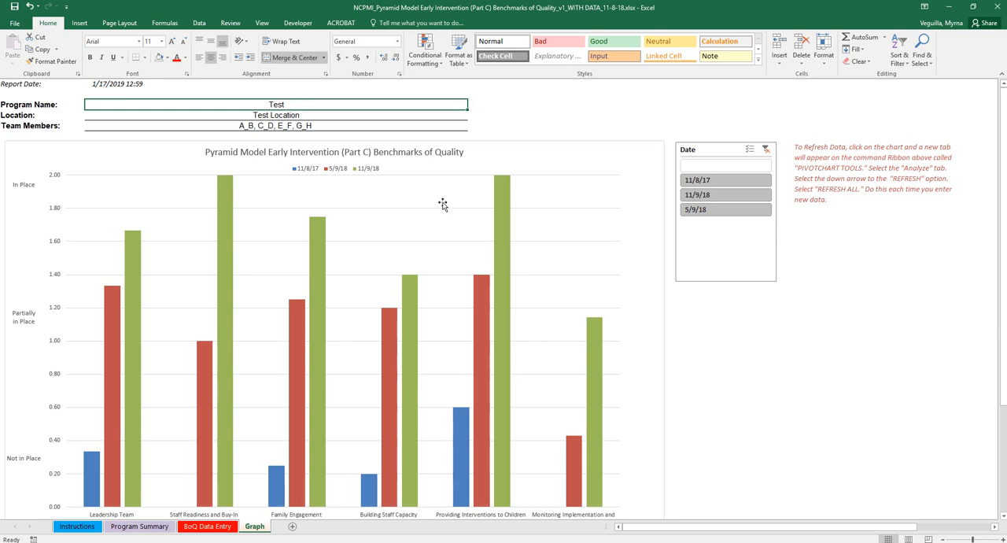
mouse_move(576, 174)
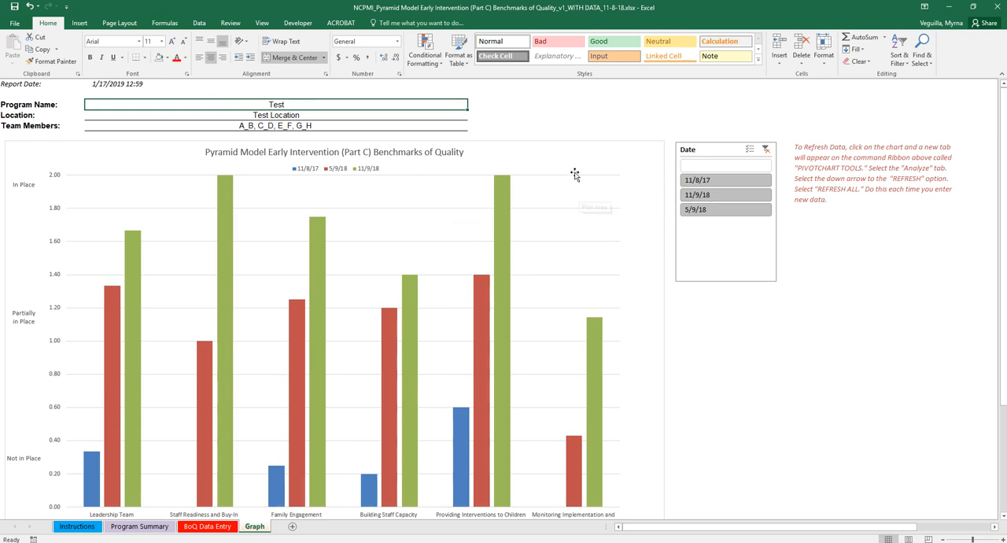
click(876, 173)
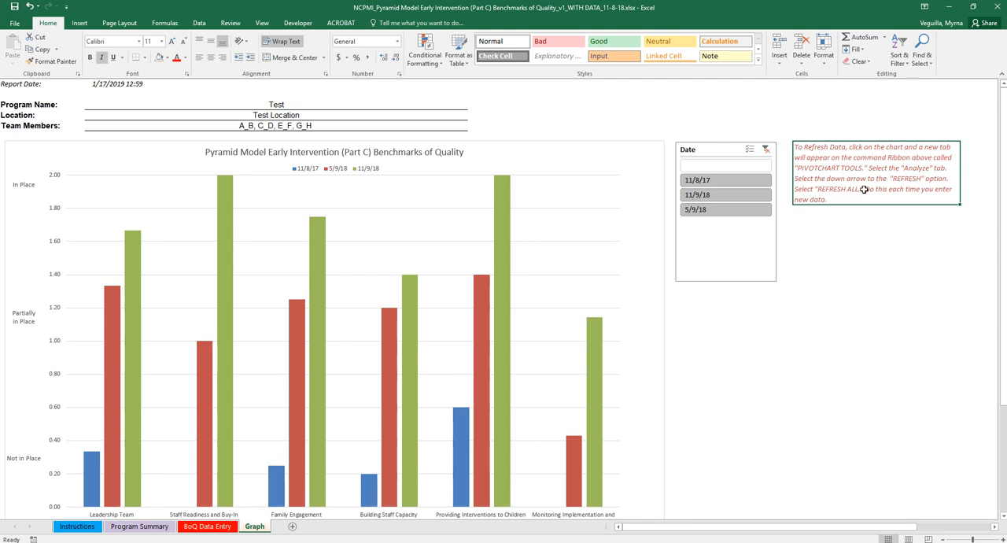
mouse_move(611, 144)
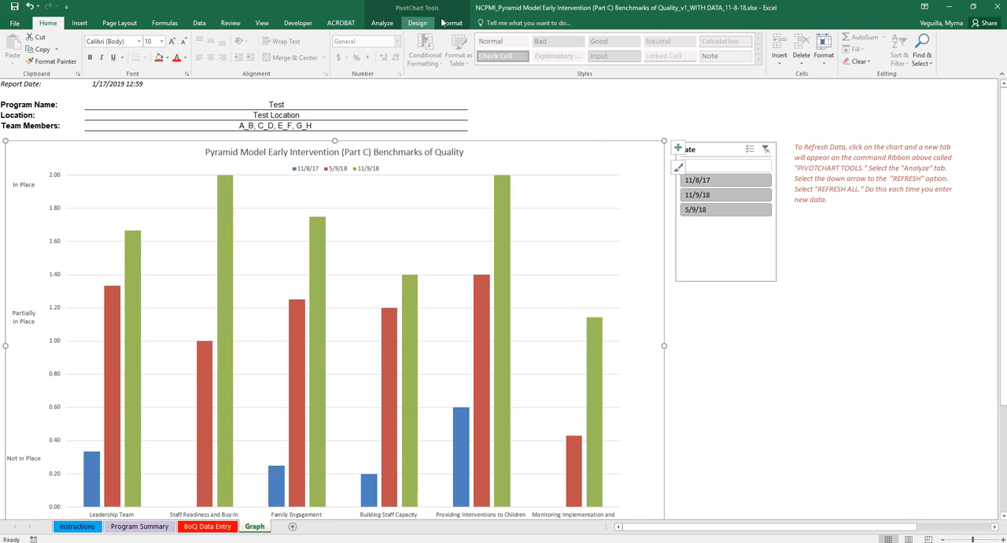
- Refresh all pivot data so the Graph sheet's report time reads 13:07
click(381, 22)
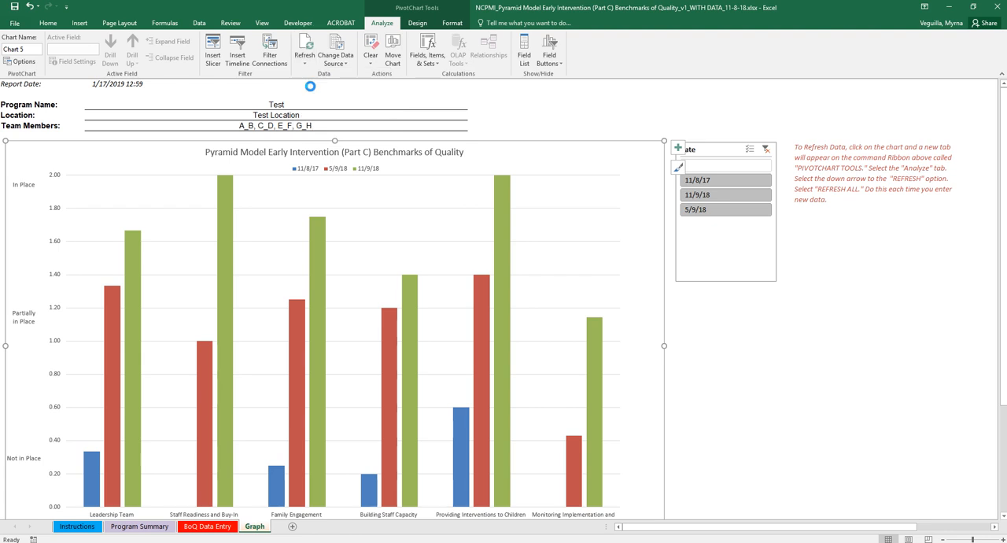
mouse_move(624, 278)
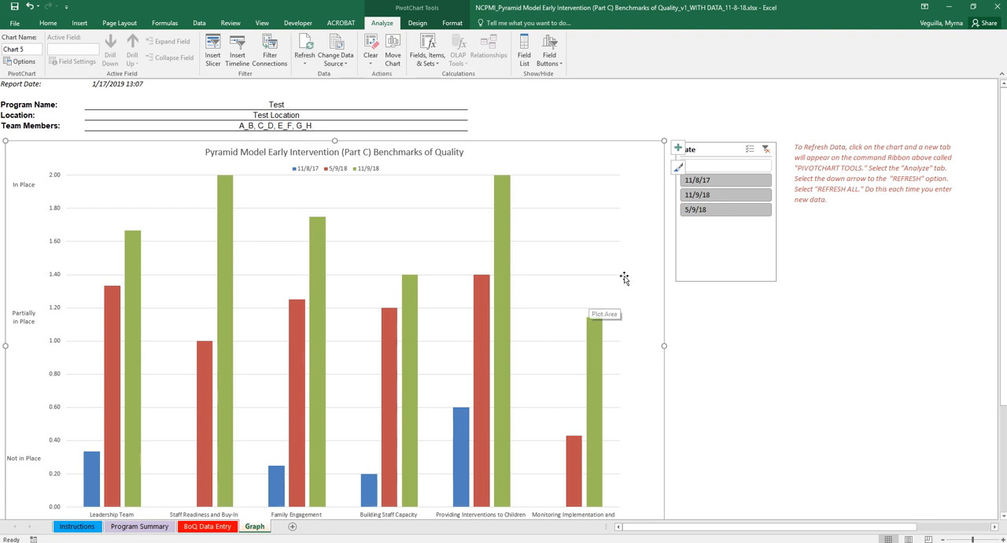
click(608, 126)
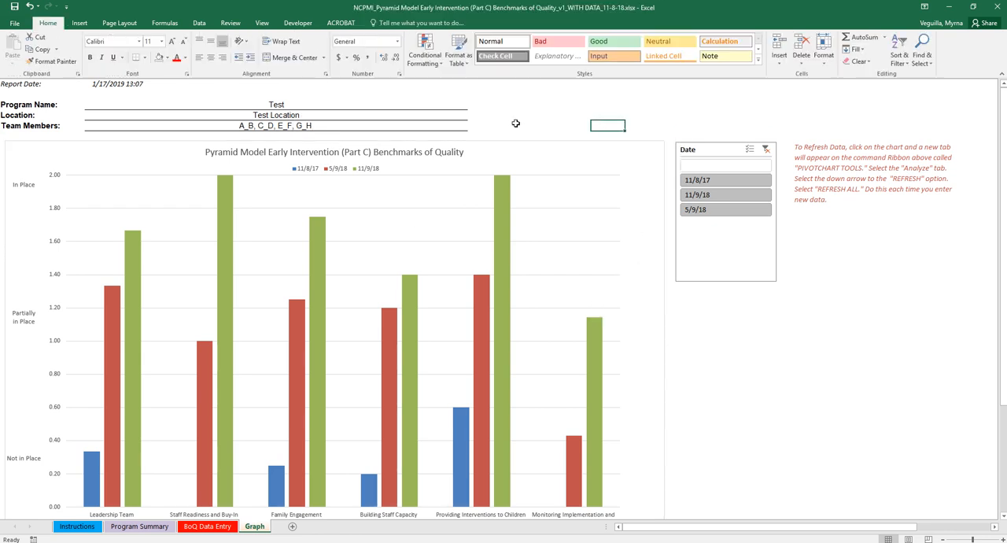
click(276, 104)
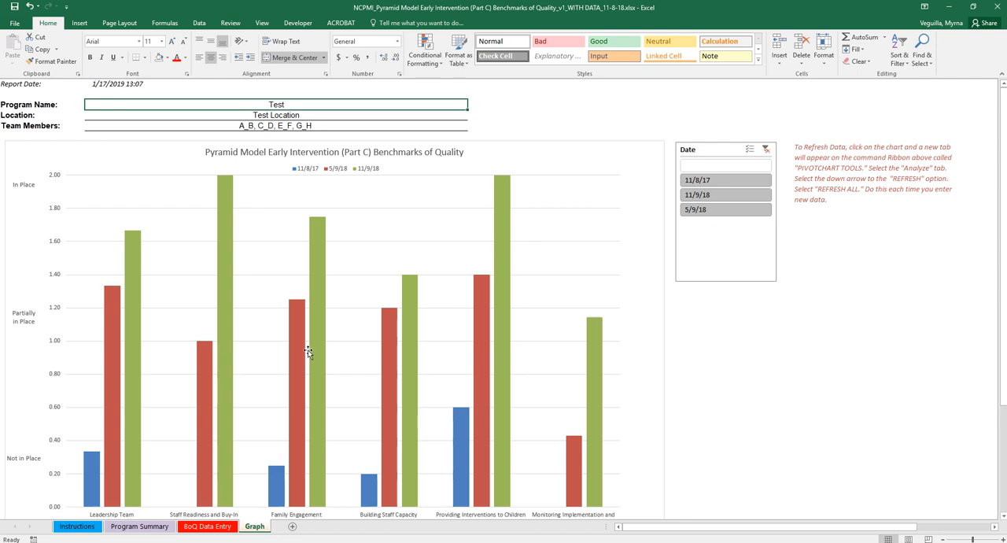
mouse_move(362, 292)
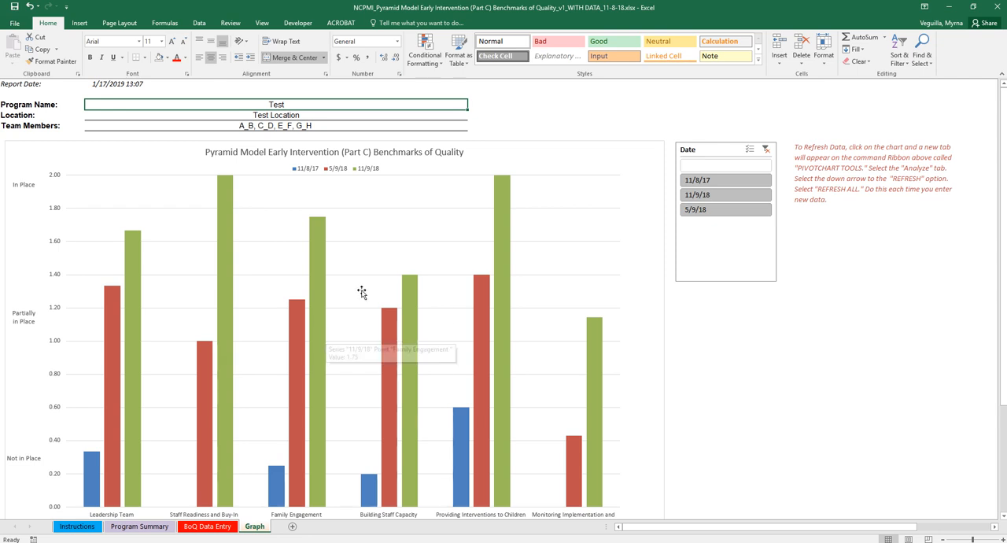
mouse_move(505, 145)
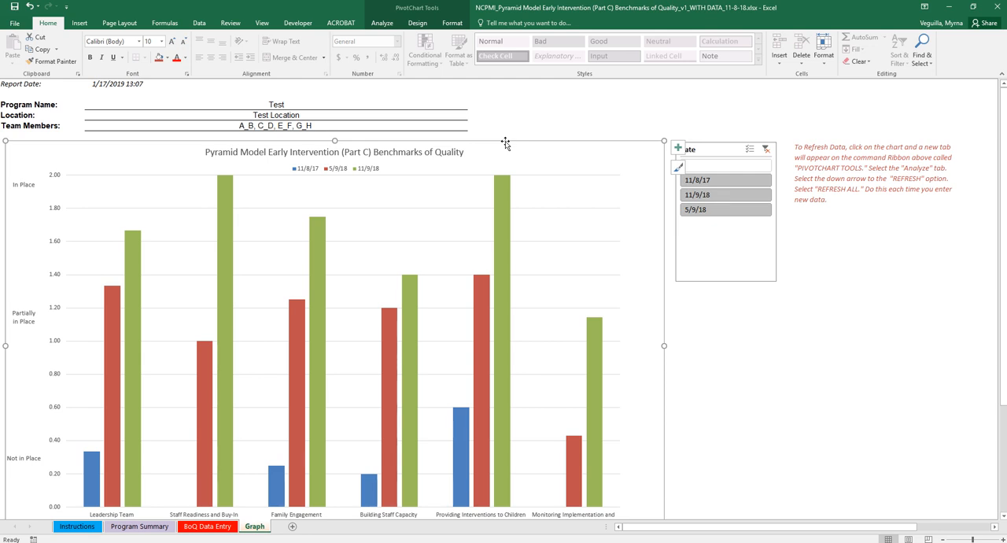
mouse_move(229, 320)
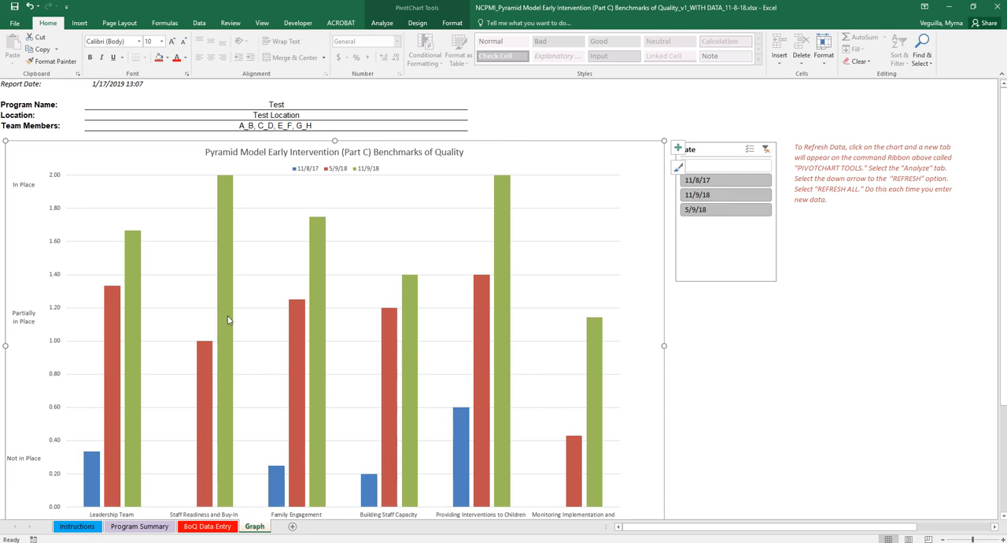
mouse_move(397, 356)
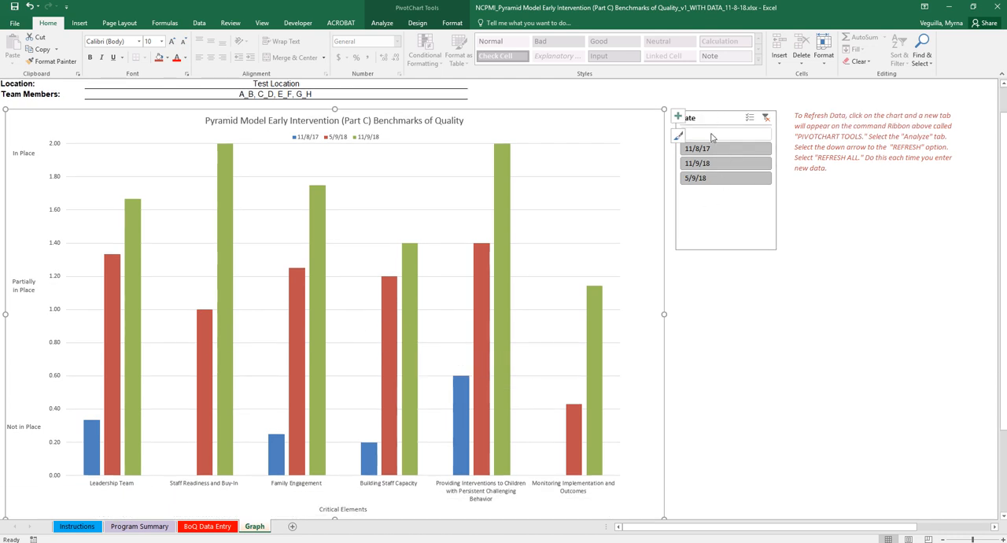
- Filter the Date slicer with Multi-Select to show only 11/8/17 and 11/9/18
click(724, 221)
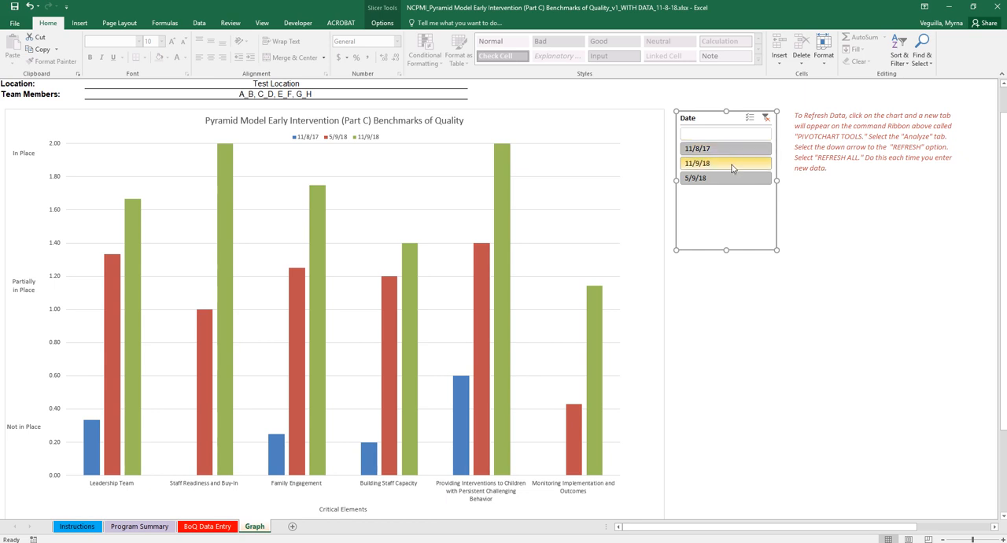
click(697, 163)
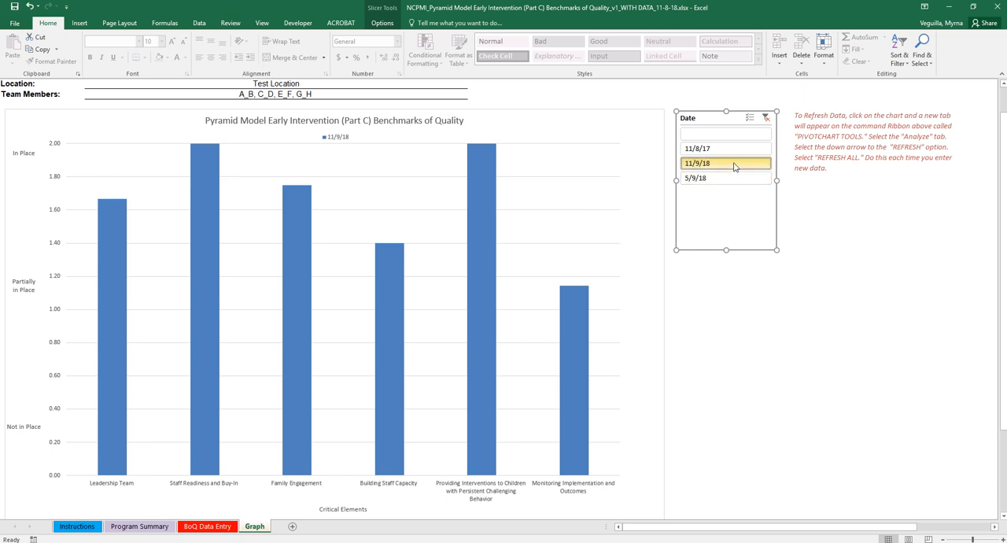
mouse_move(749, 117)
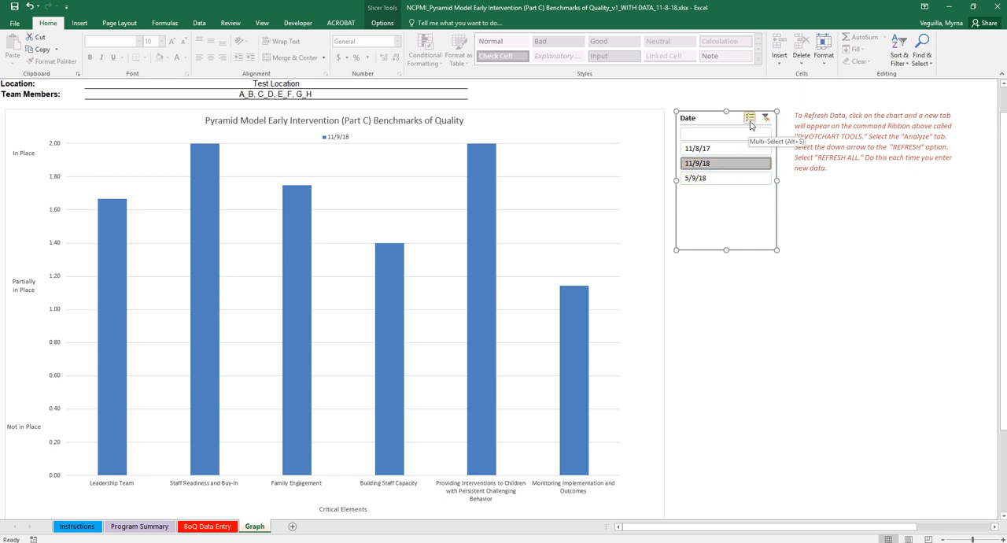
click(696, 148)
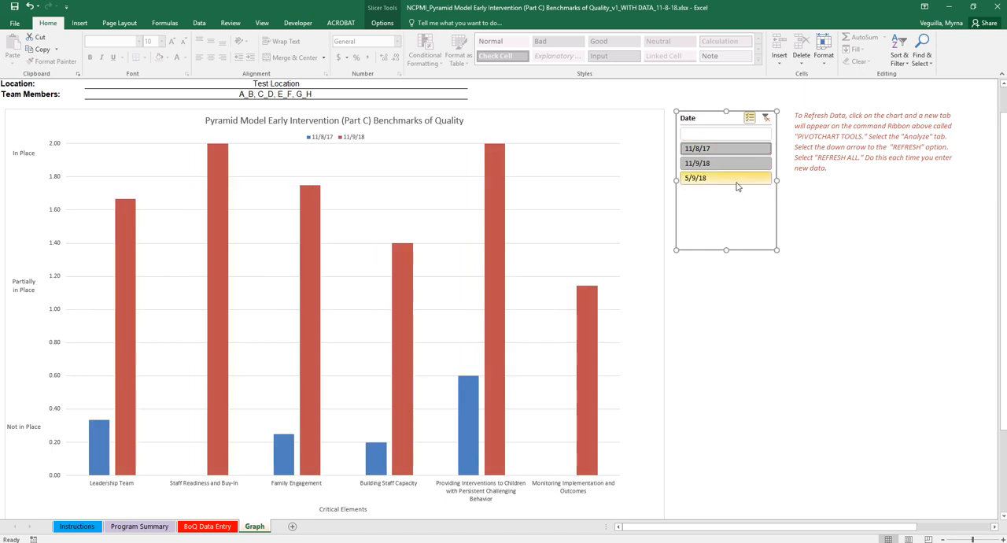
click(724, 163)
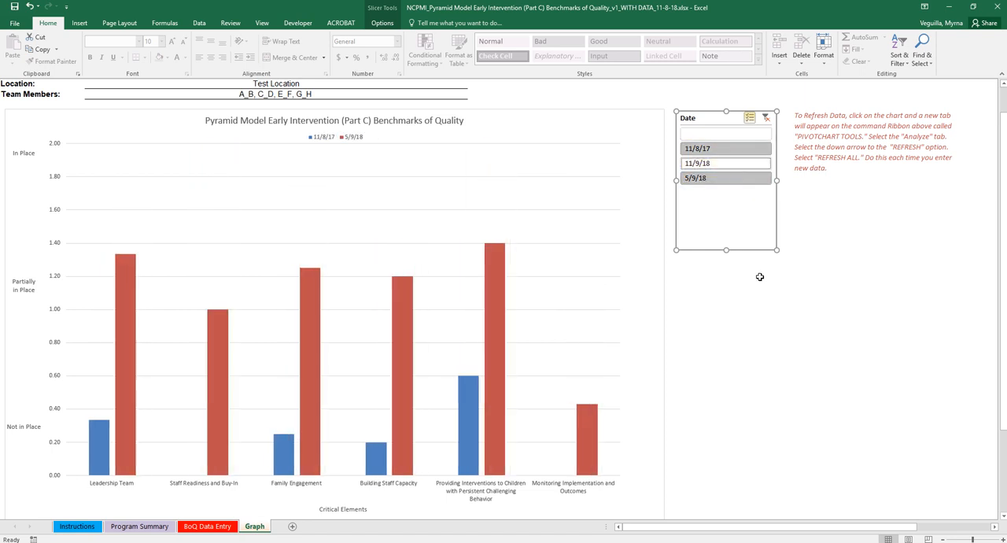
click(724, 132)
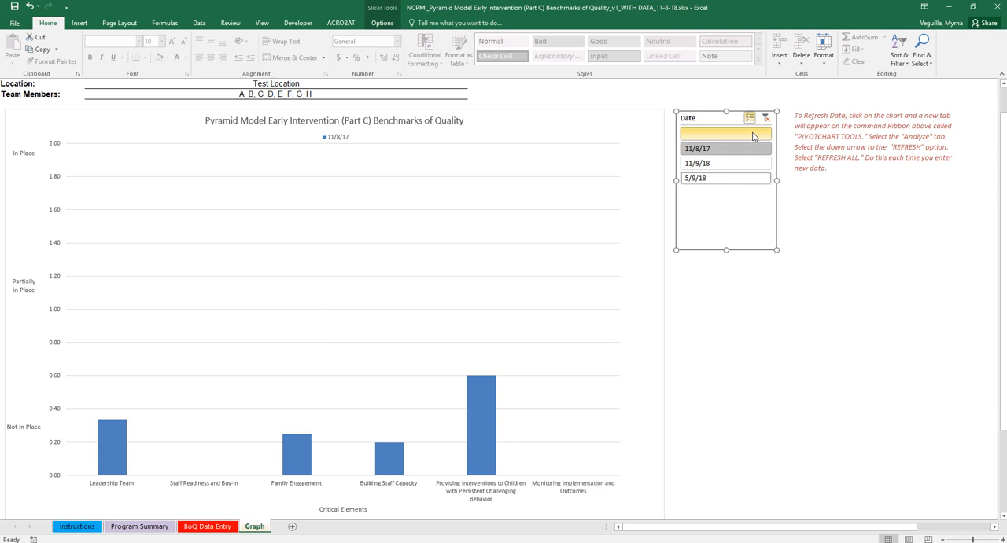
mouse_move(748, 117)
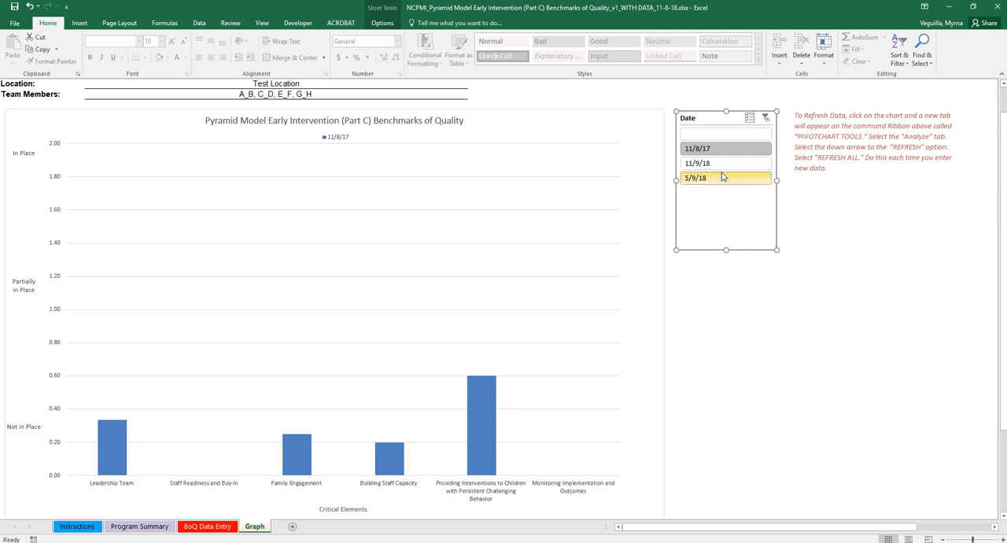
click(723, 163)
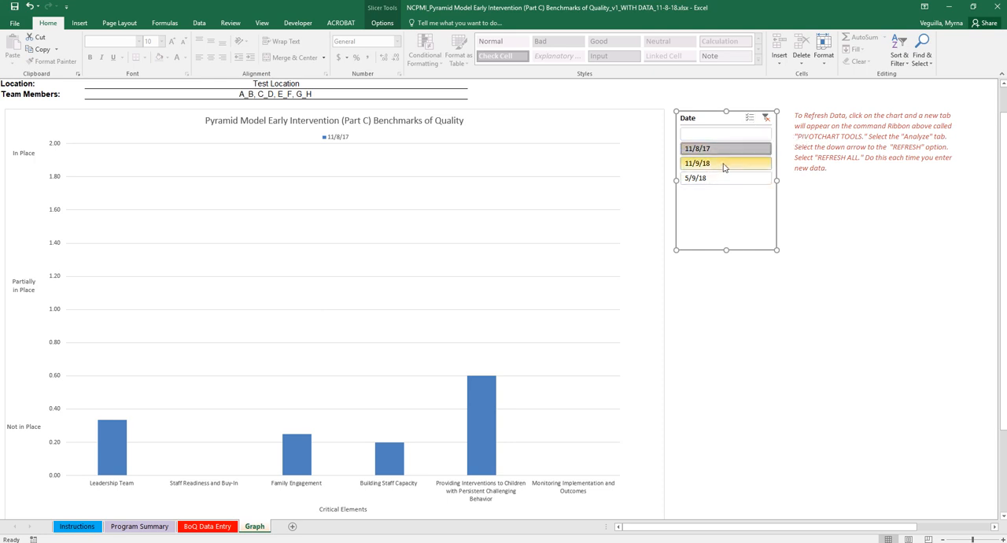
click(724, 163)
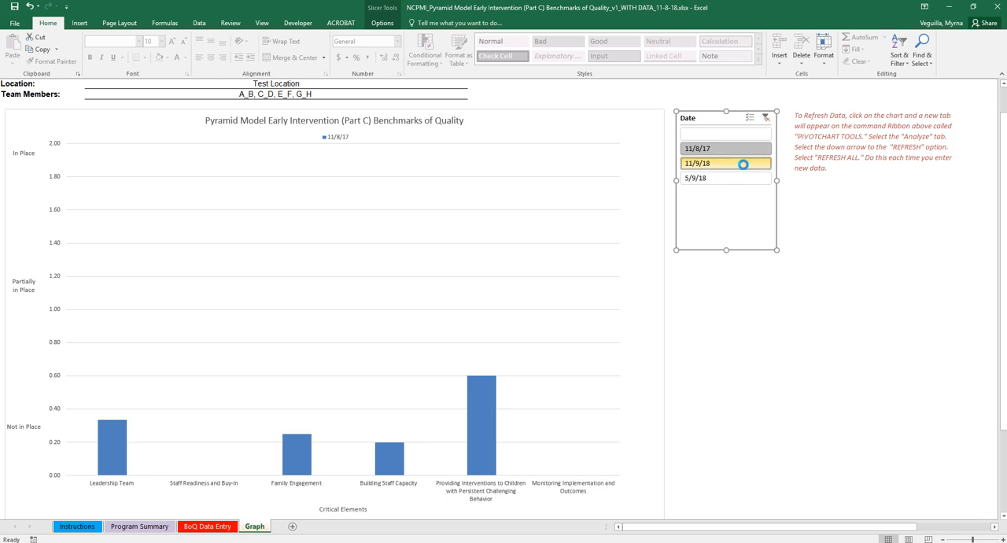
click(725, 163)
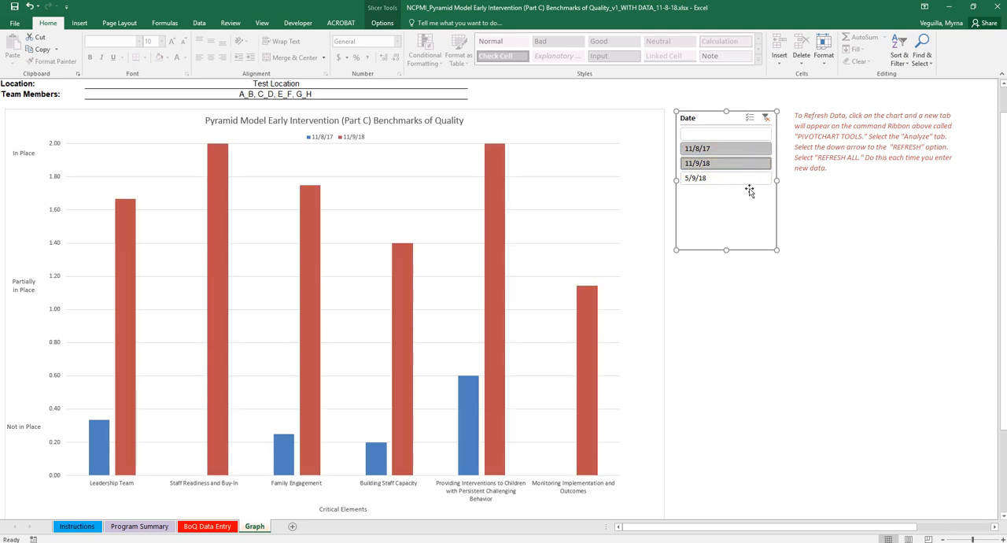
click(723, 178)
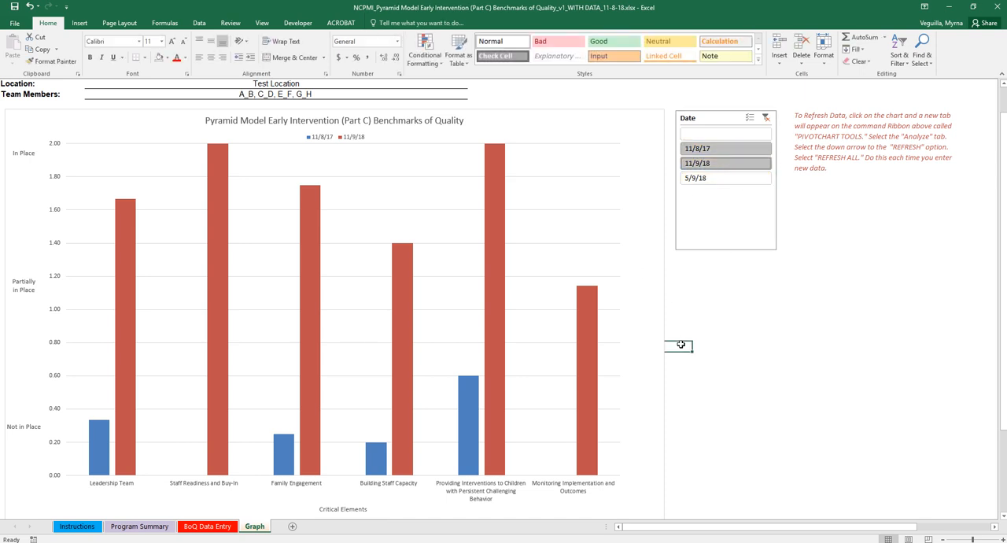
scroll(down, 3)
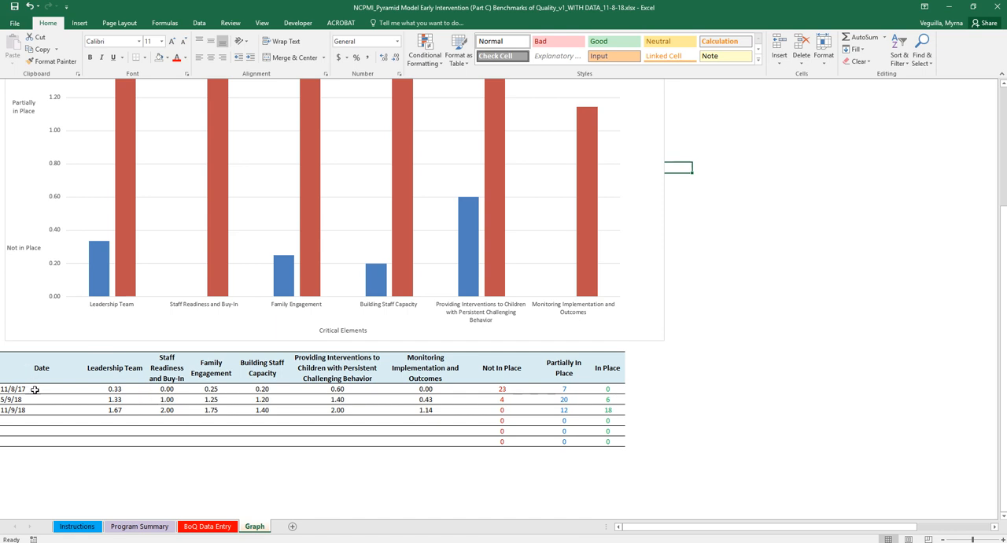
mouse_move(121, 395)
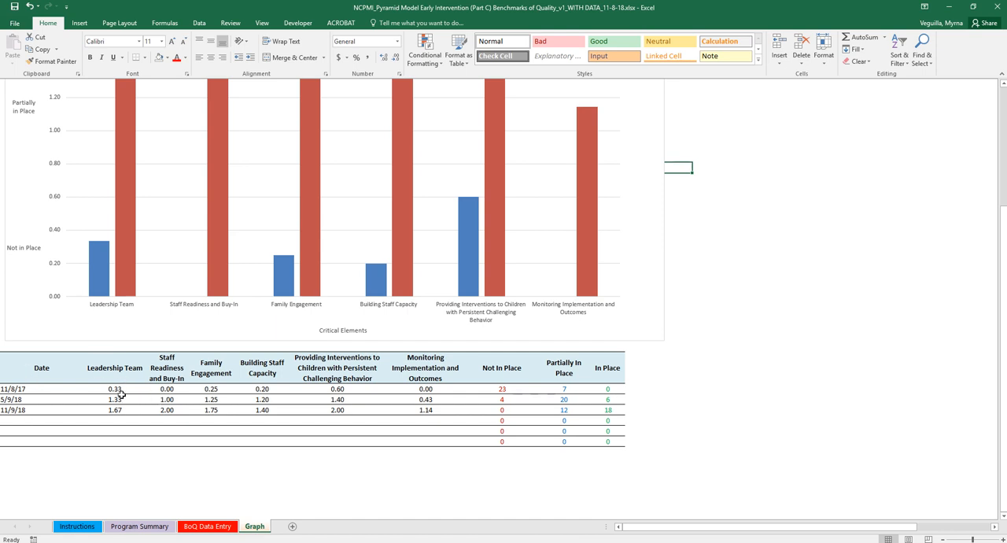
mouse_move(234, 386)
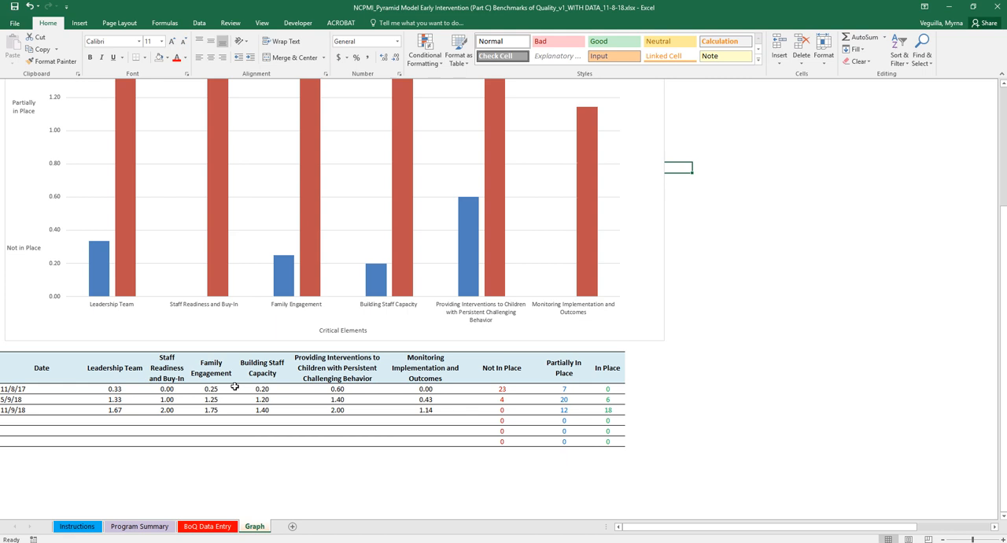
mouse_move(533, 389)
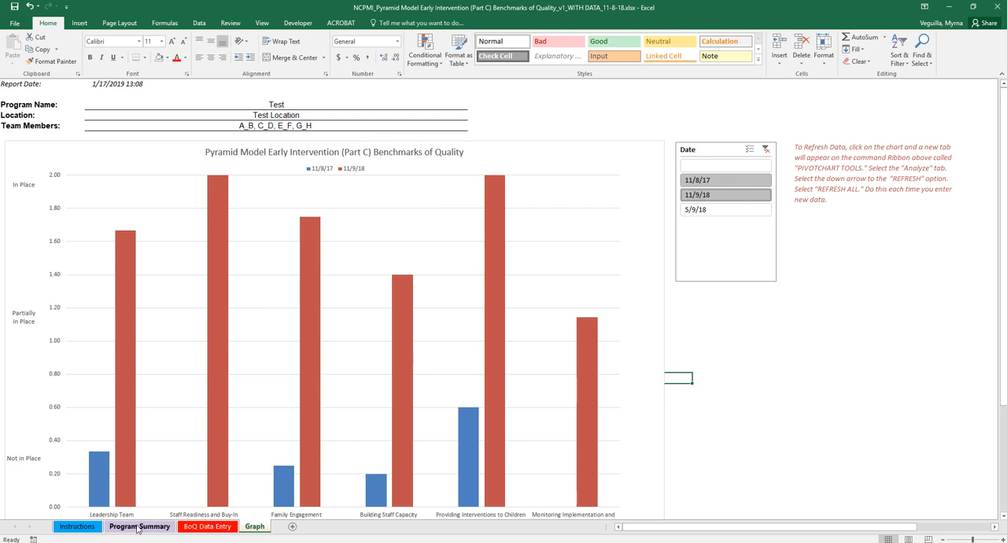
- Look over the Program Summary and Graph sheets, ending on the Instructions sheet
click(138, 526)
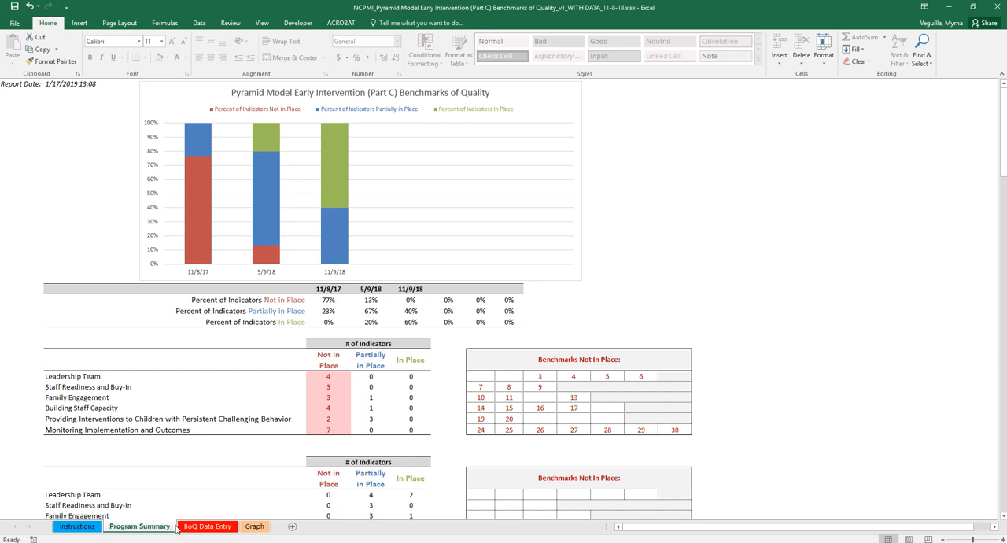
mouse_move(147, 530)
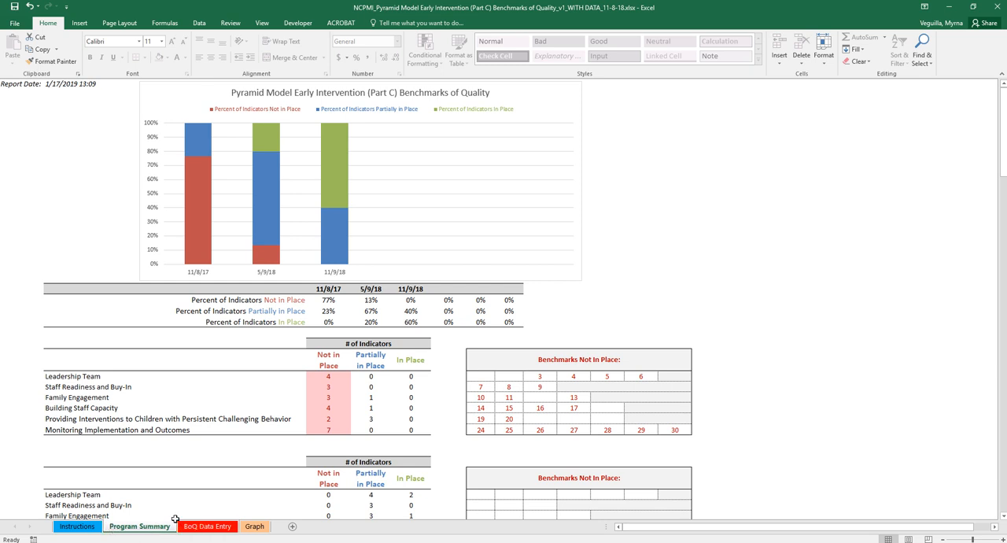
mouse_move(466, 281)
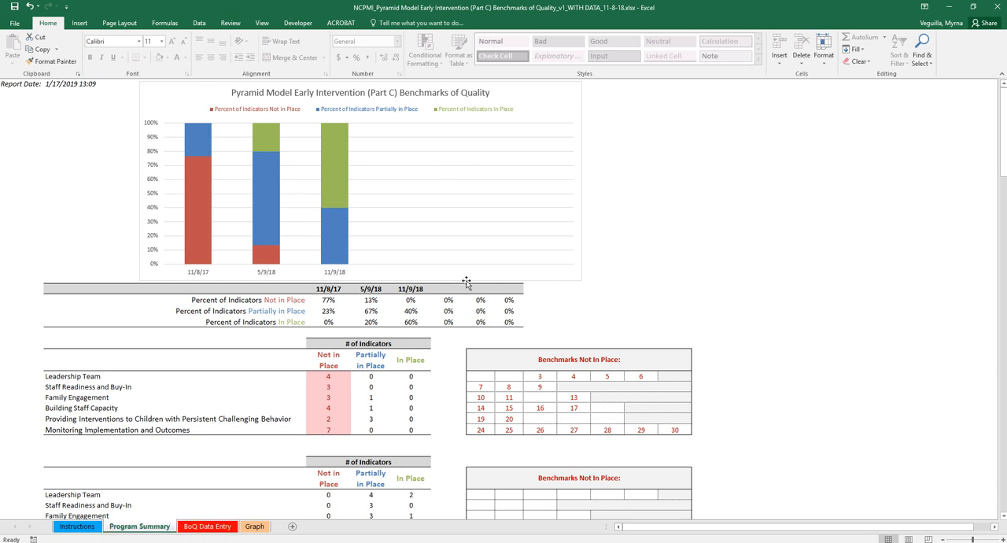
mouse_move(420, 297)
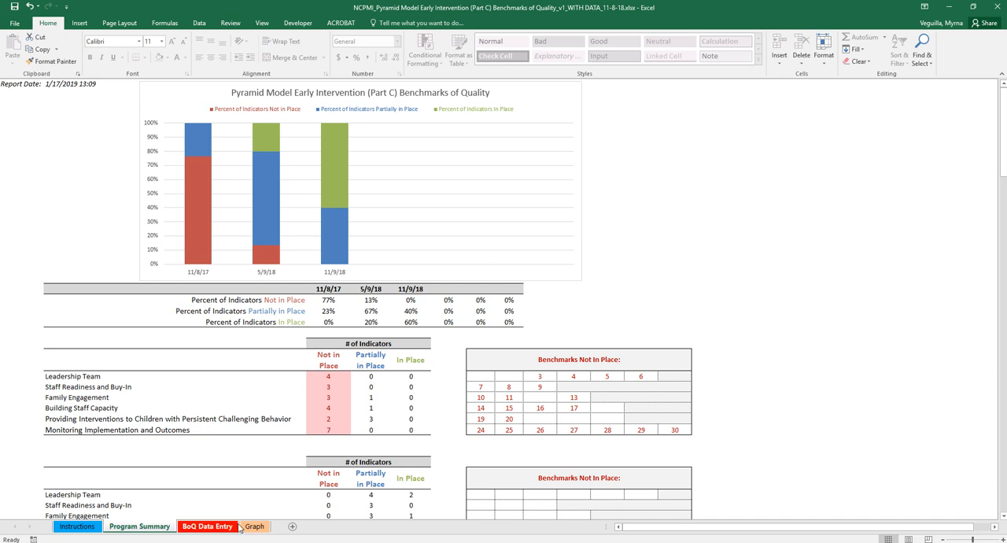
click(254, 527)
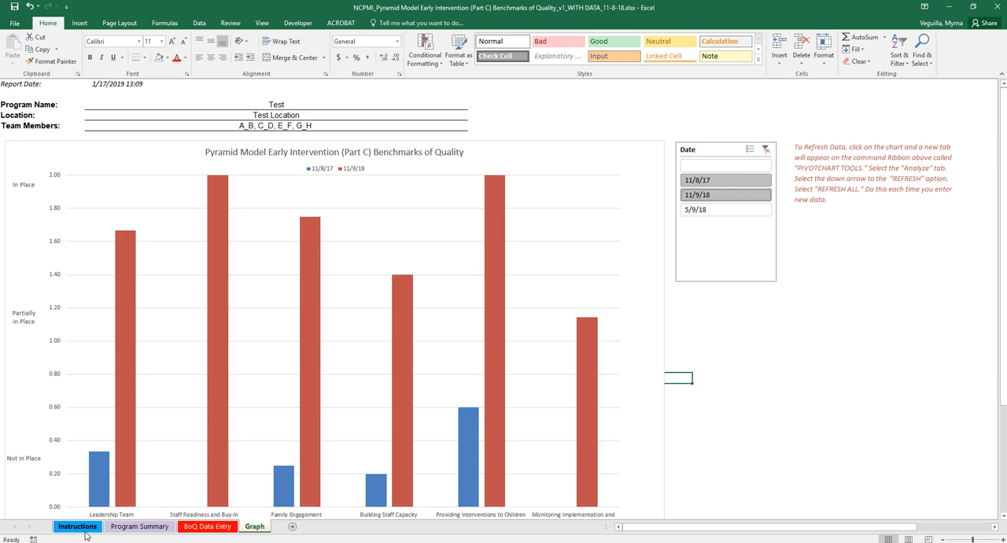
click(77, 525)
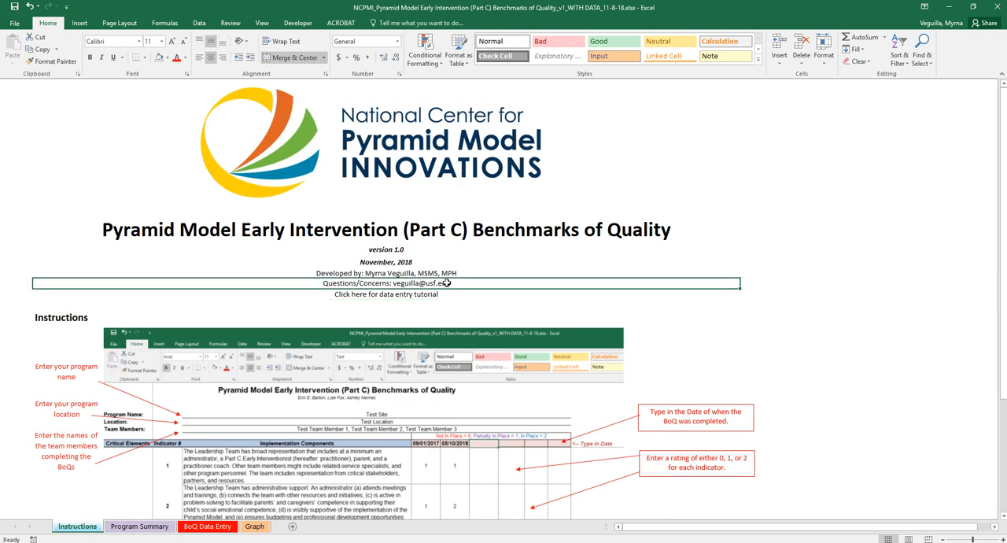